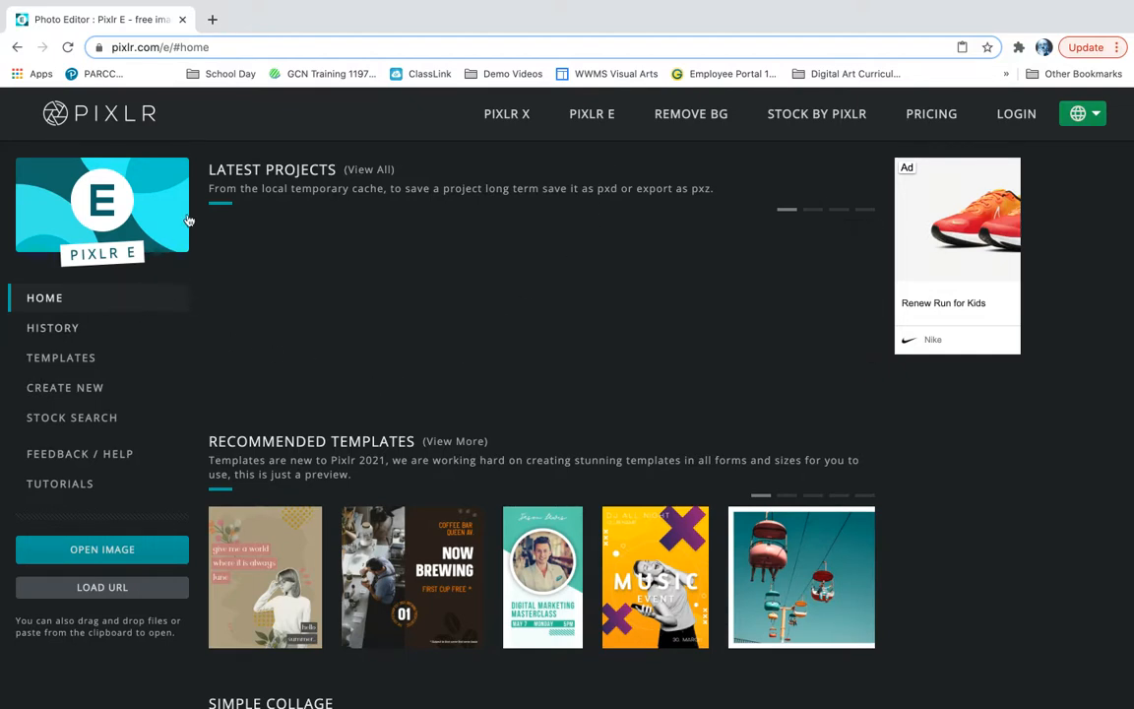
mouse_move(410, 184)
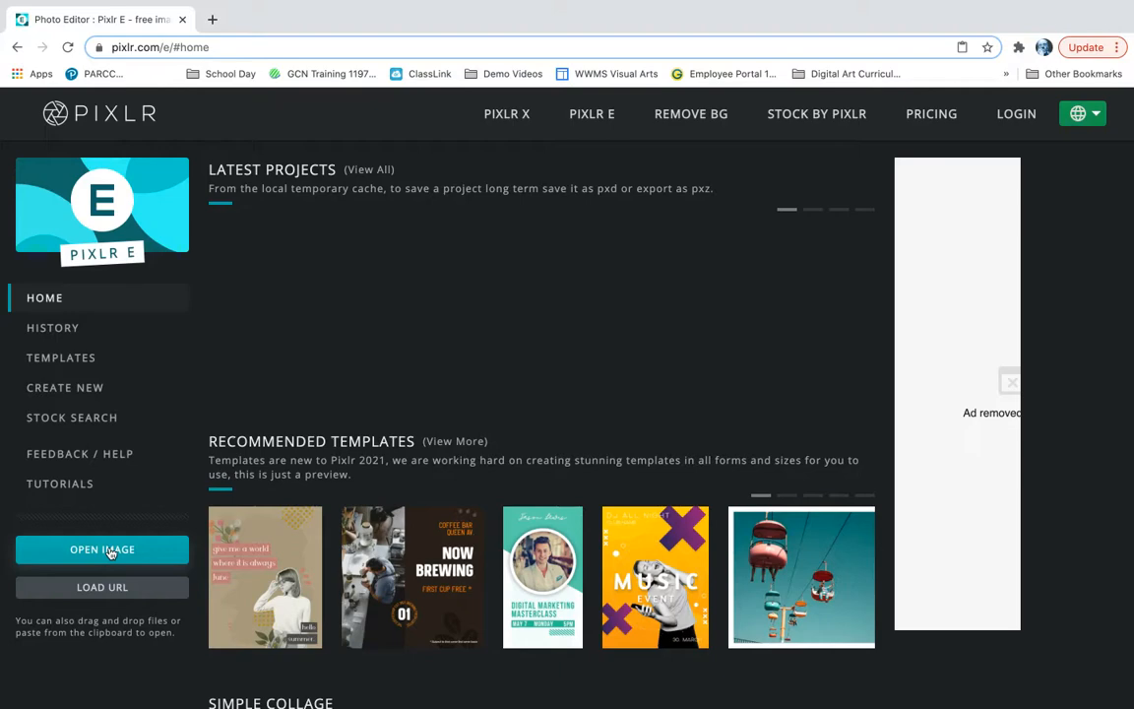
- Browse the Downloads folder from Open Image and select paint palette.png
click(101, 549)
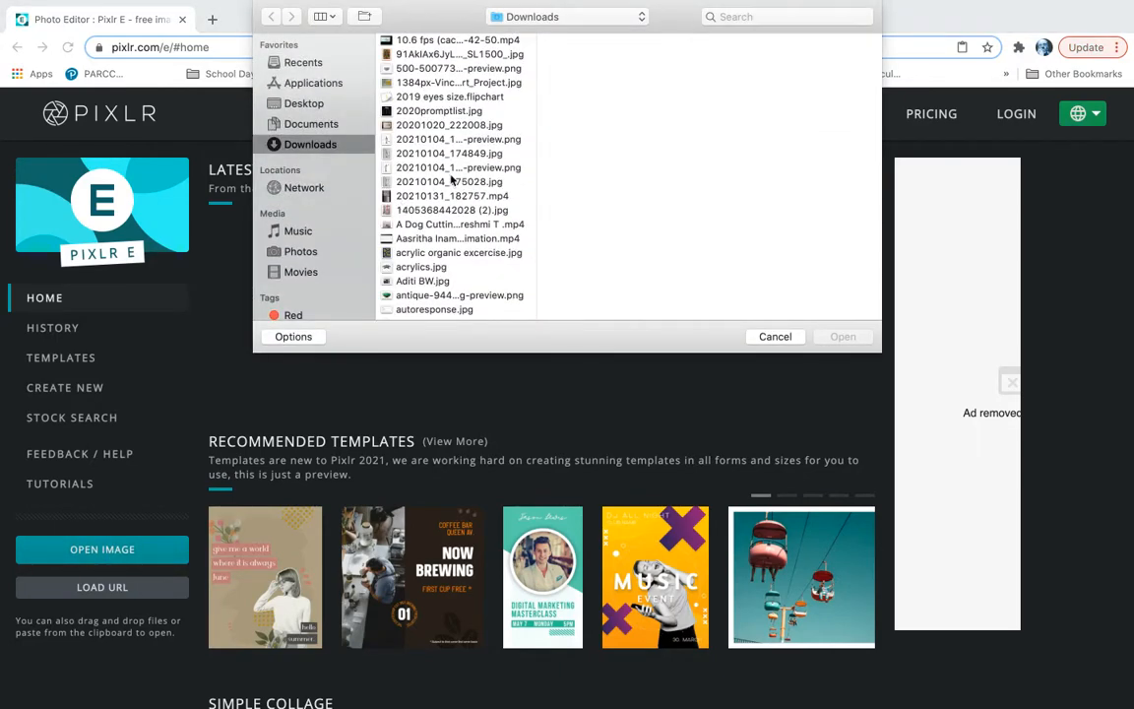
scroll(down, 3)
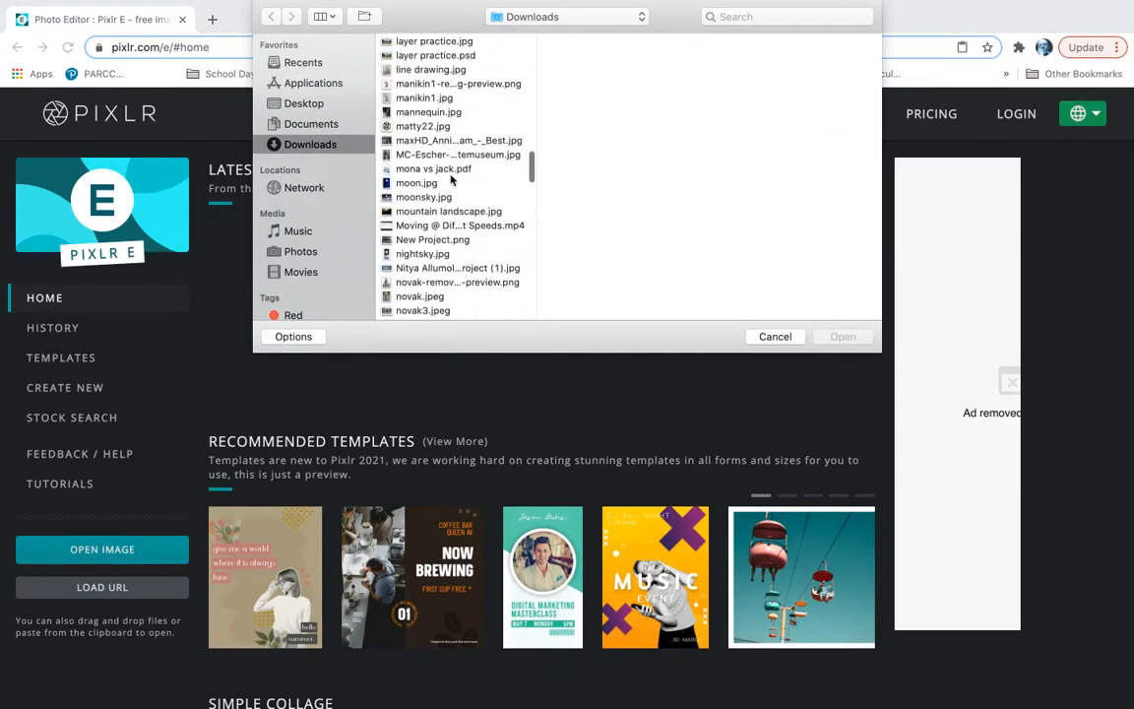
right_click(423, 173)
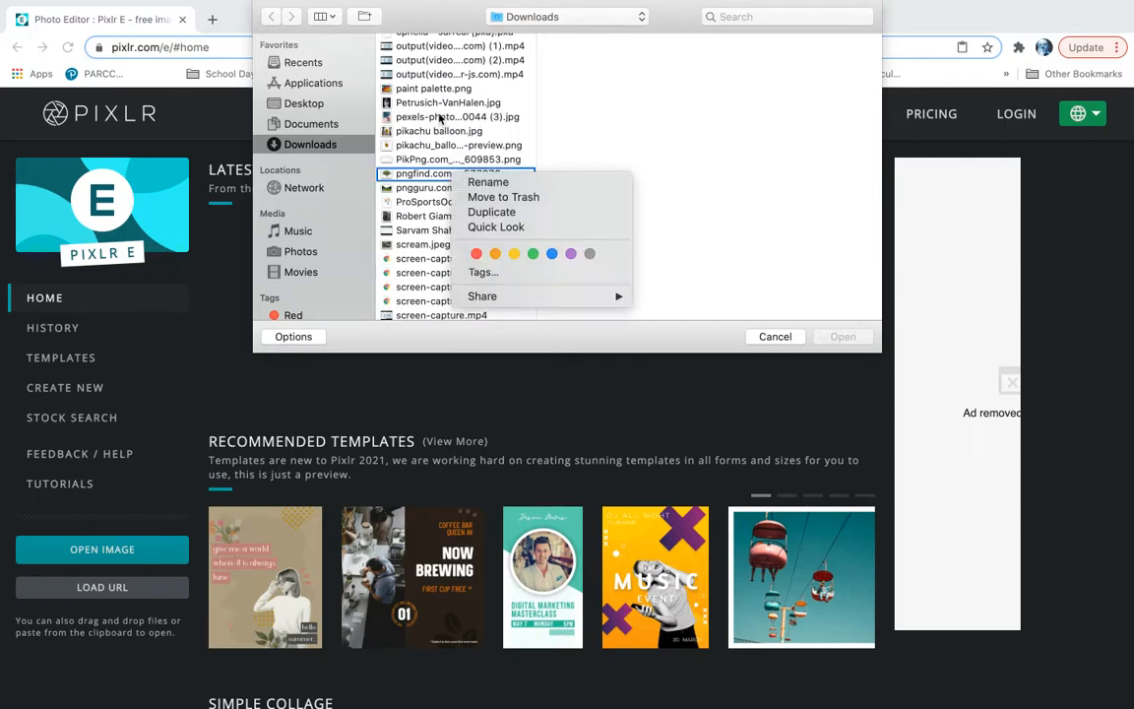
click(434, 88)
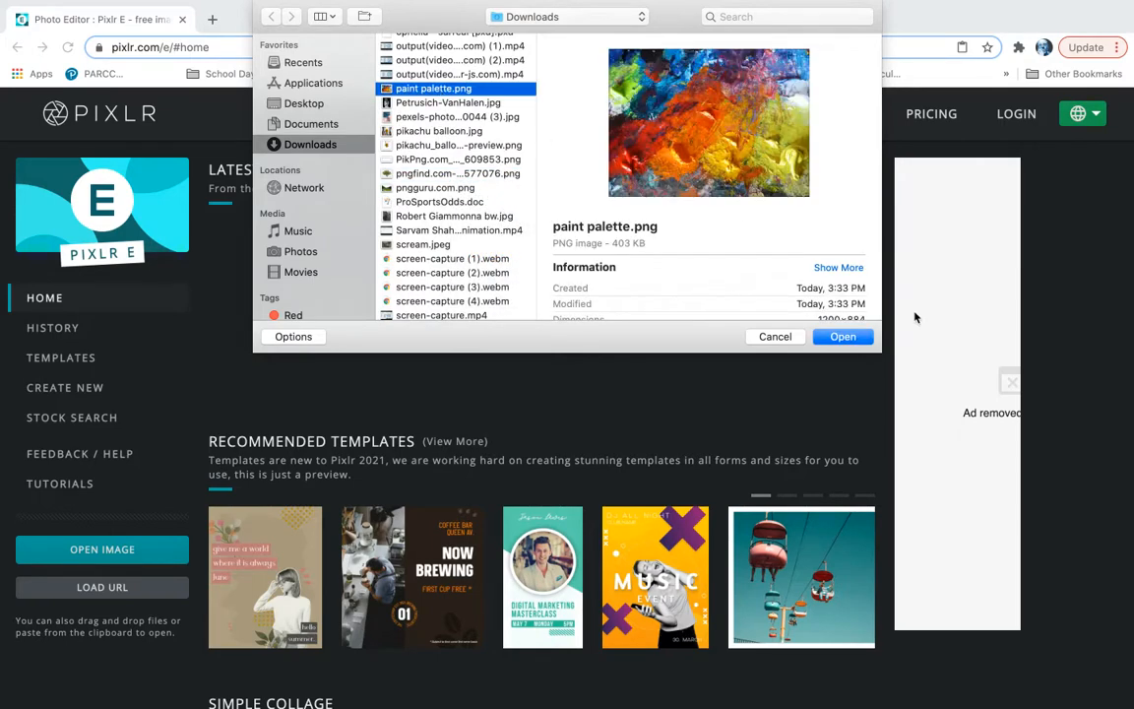
- Load paint palette.png into the editor as the Background layer
click(842, 337)
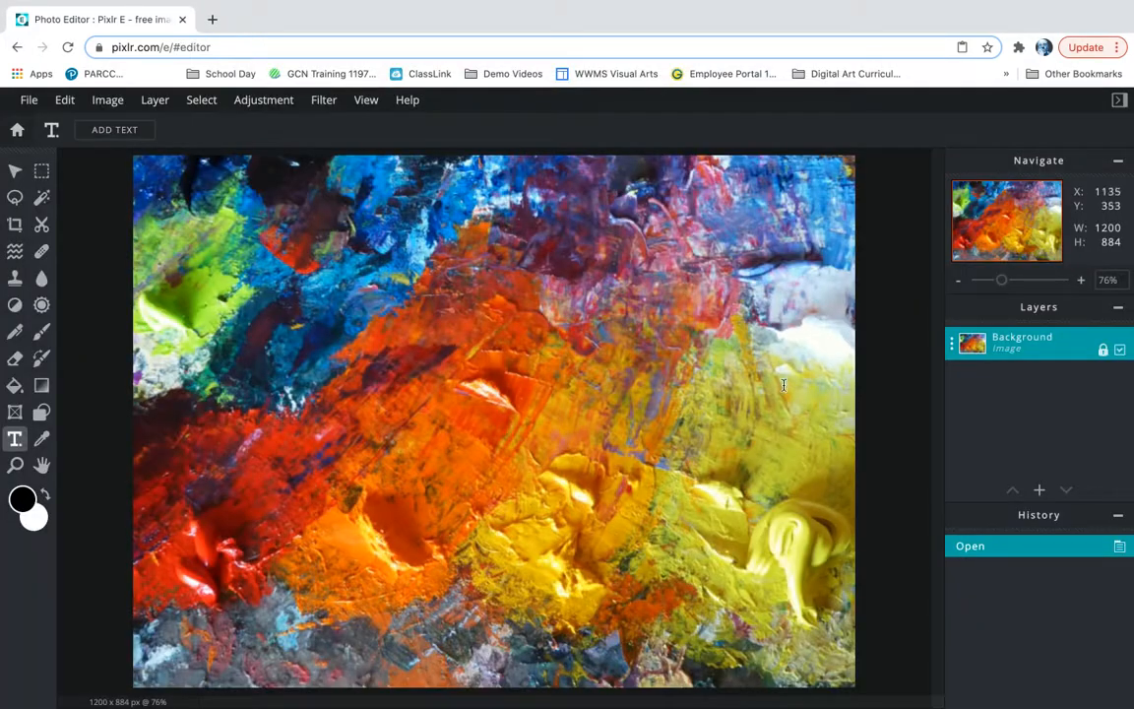
mouse_move(580, 475)
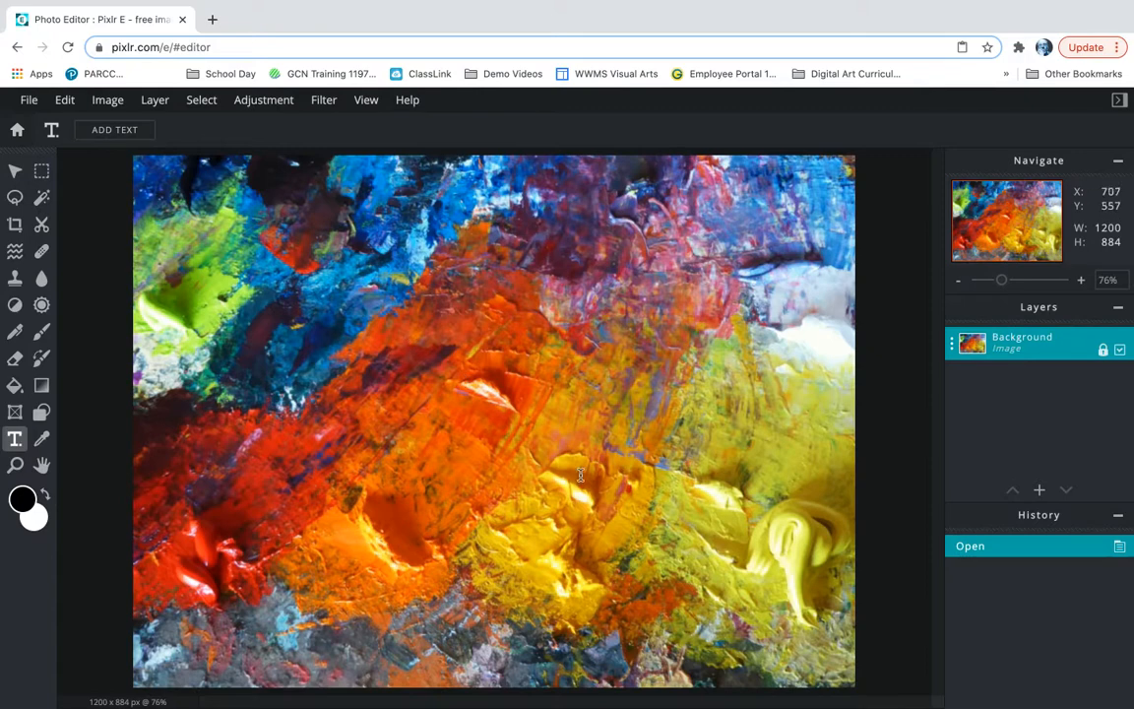
mouse_move(551, 327)
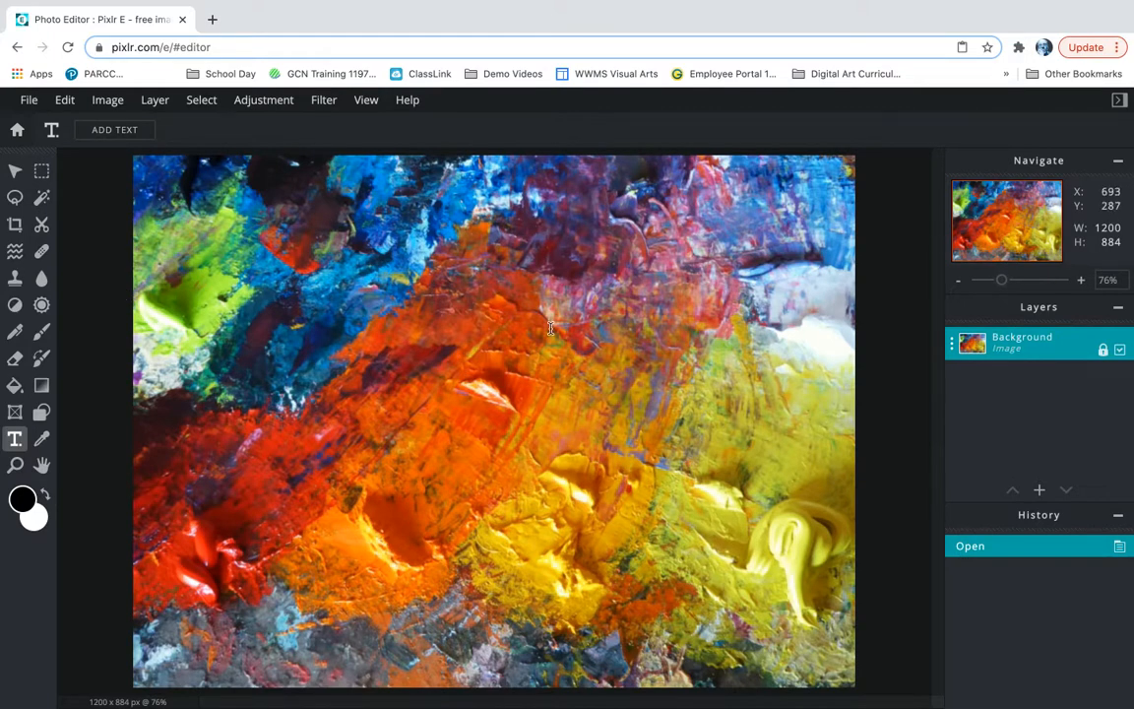
mouse_move(408, 349)
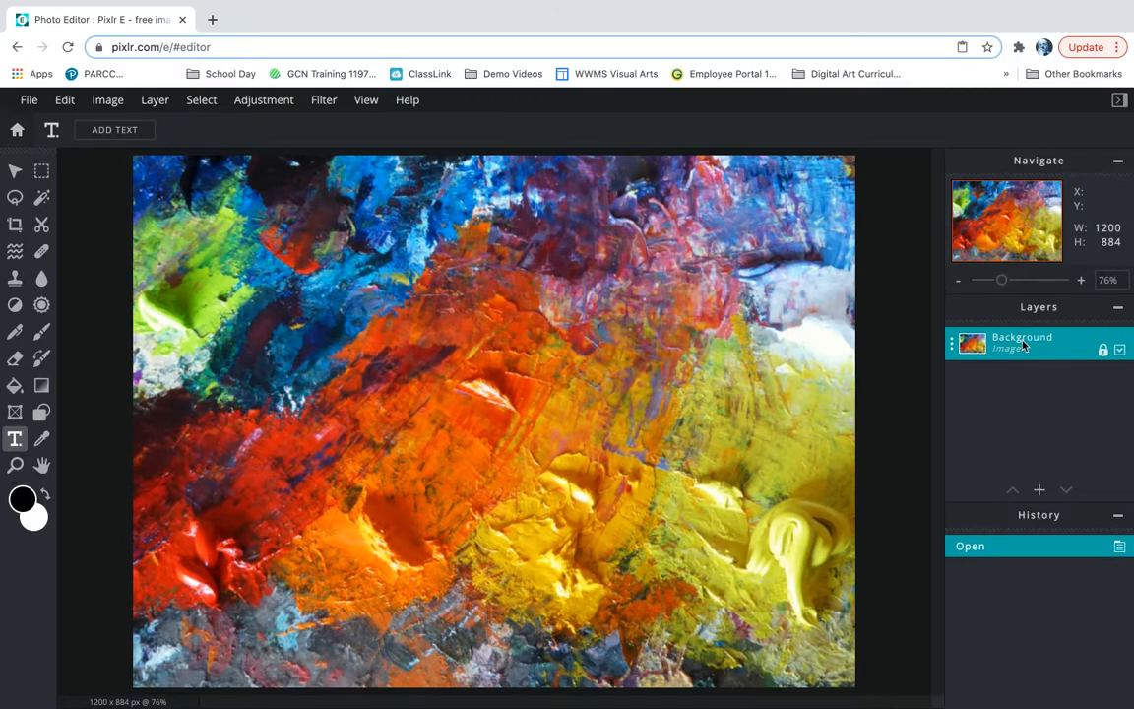
- Duplicate the Background layer into Background Copy, then reselect the original Background
double_click(1022, 342)
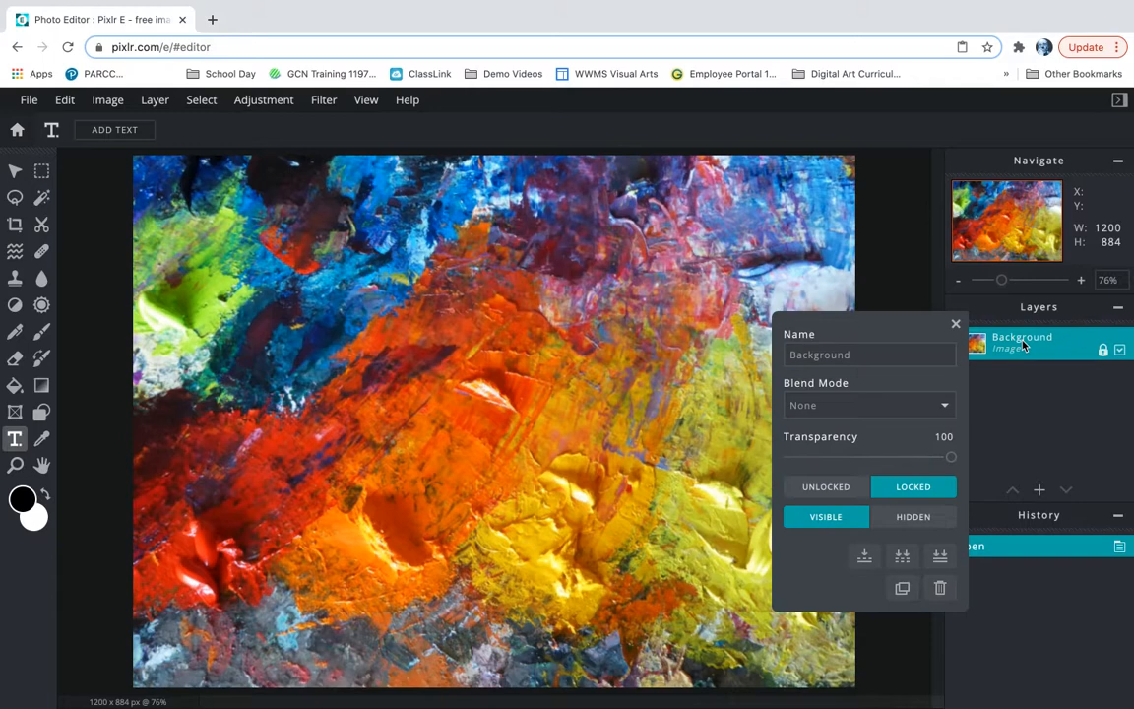
mouse_move(902, 556)
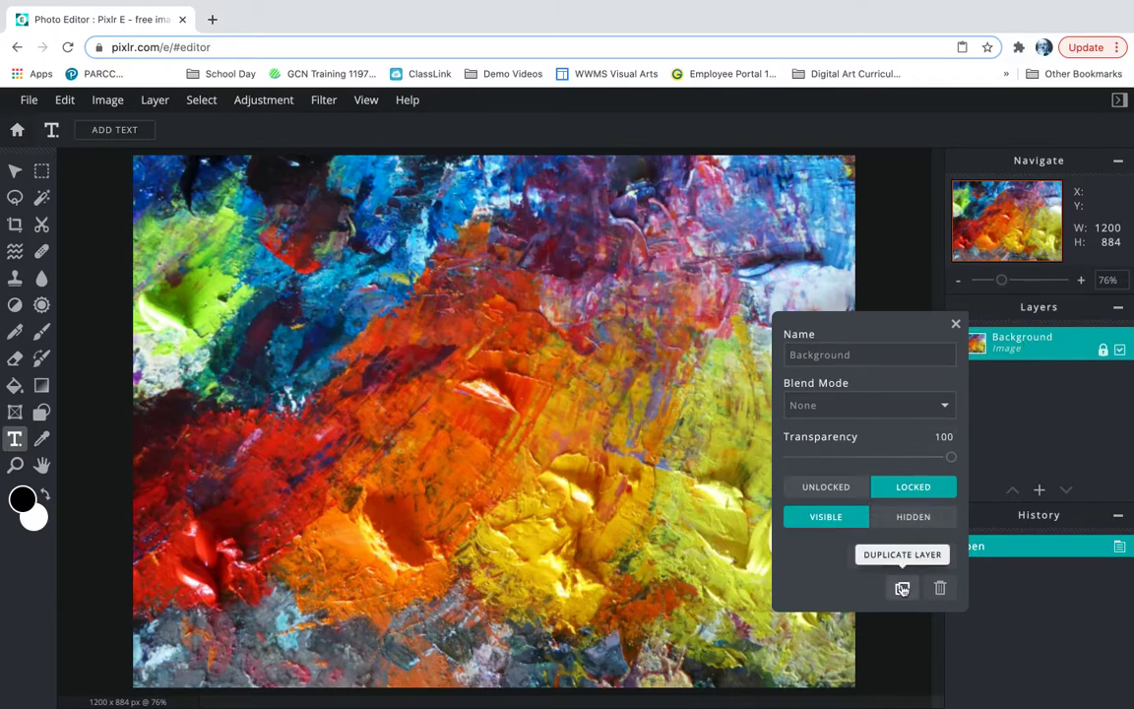
click(902, 554)
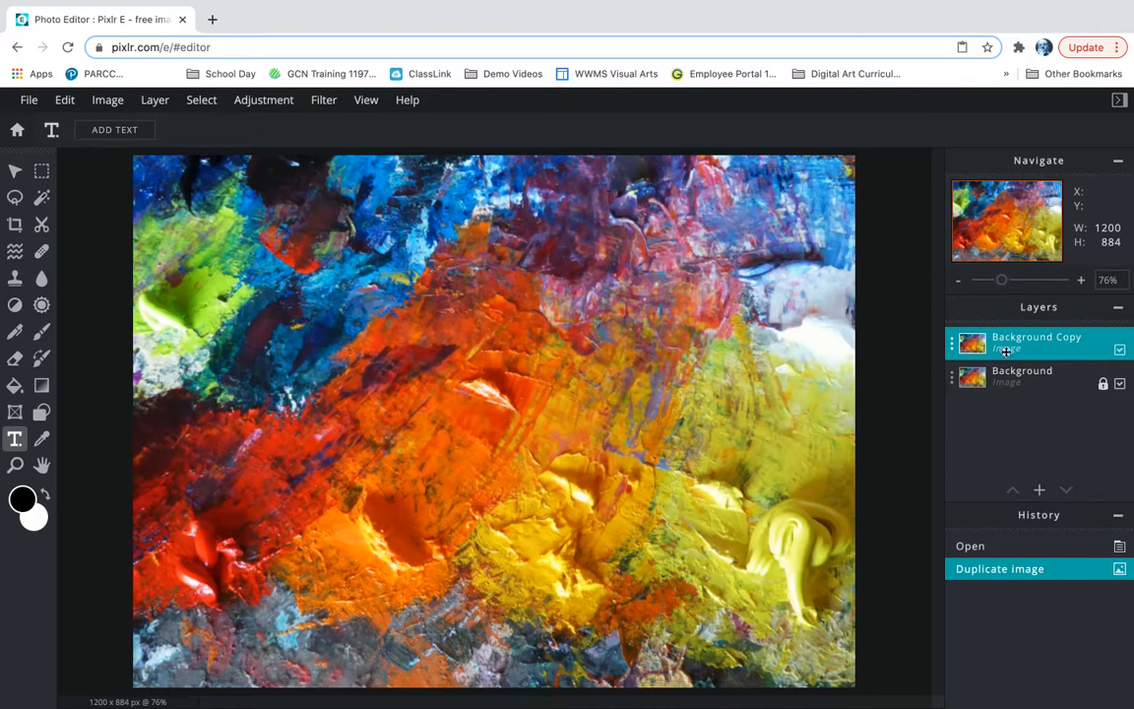
click(1021, 377)
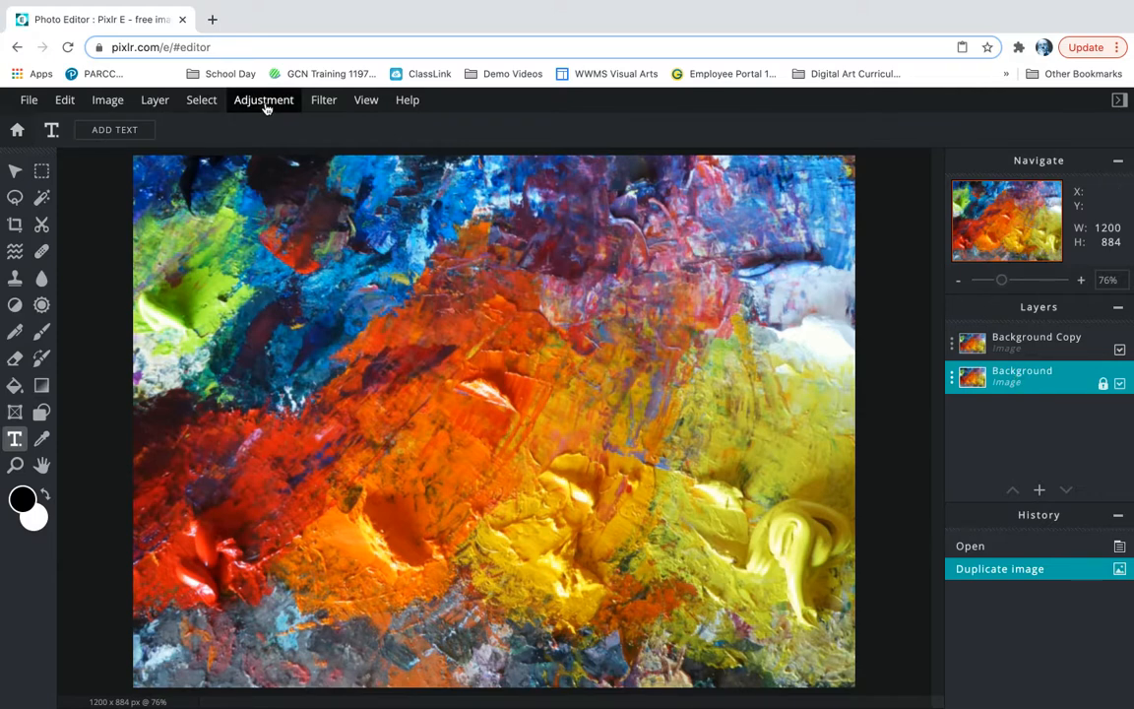
- Apply Auto B&W to Background, then hide and reshow Background Copy to check
click(264, 100)
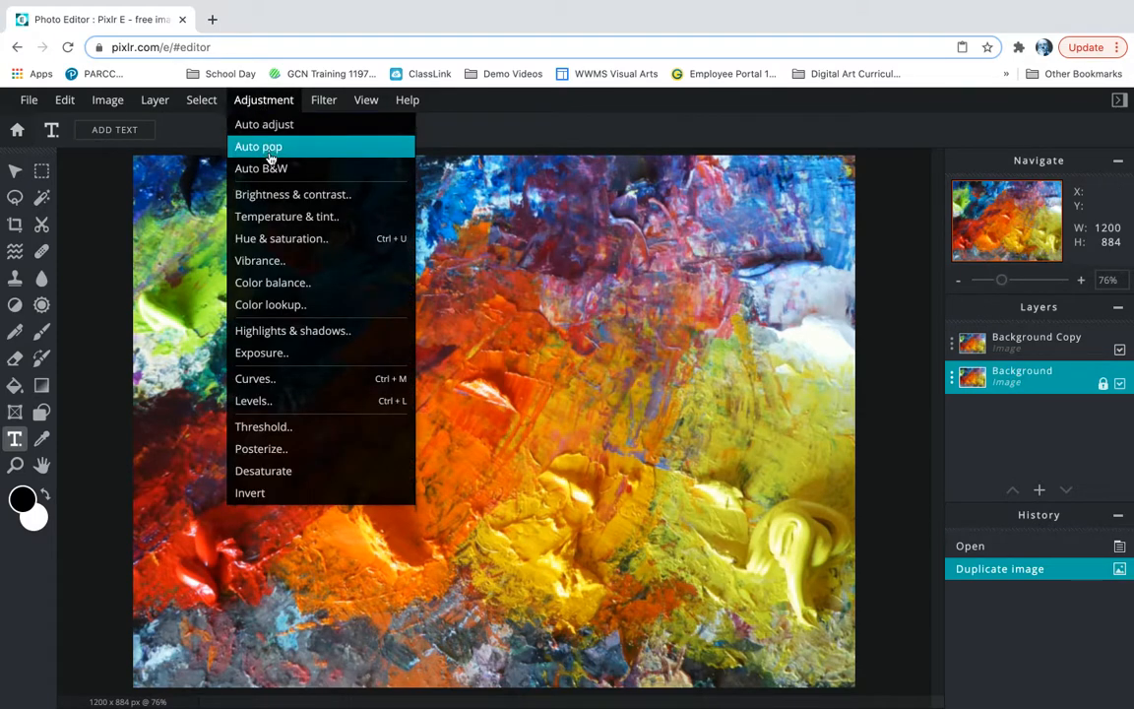
mouse_move(263, 164)
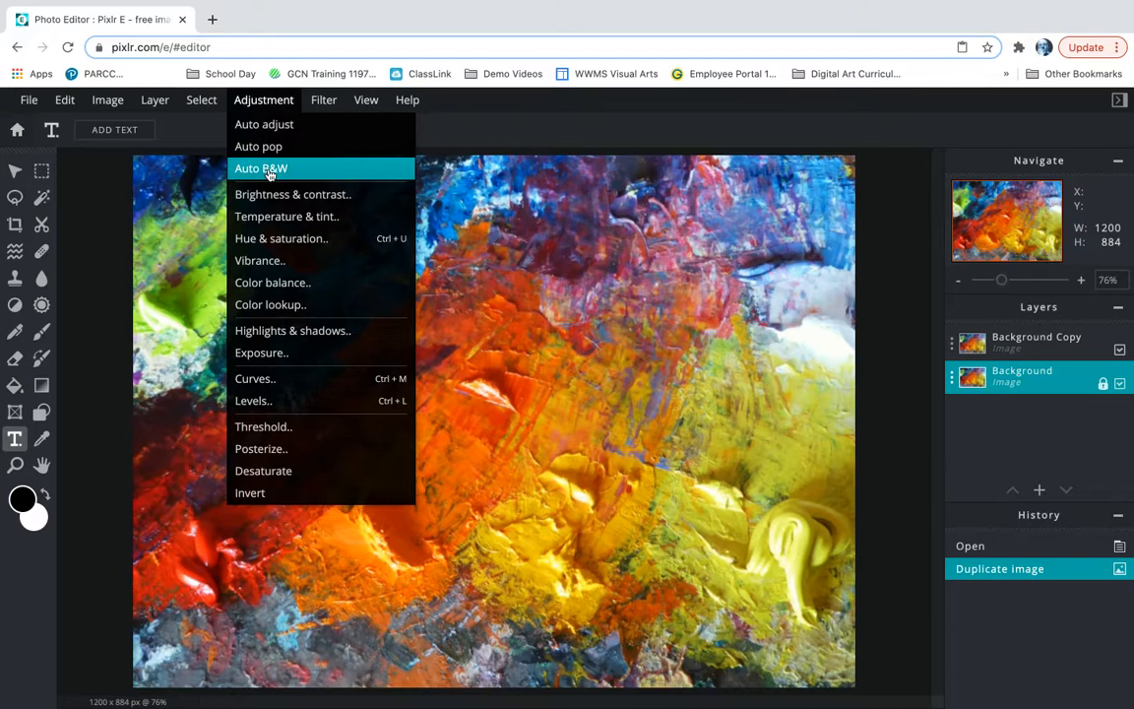
click(260, 167)
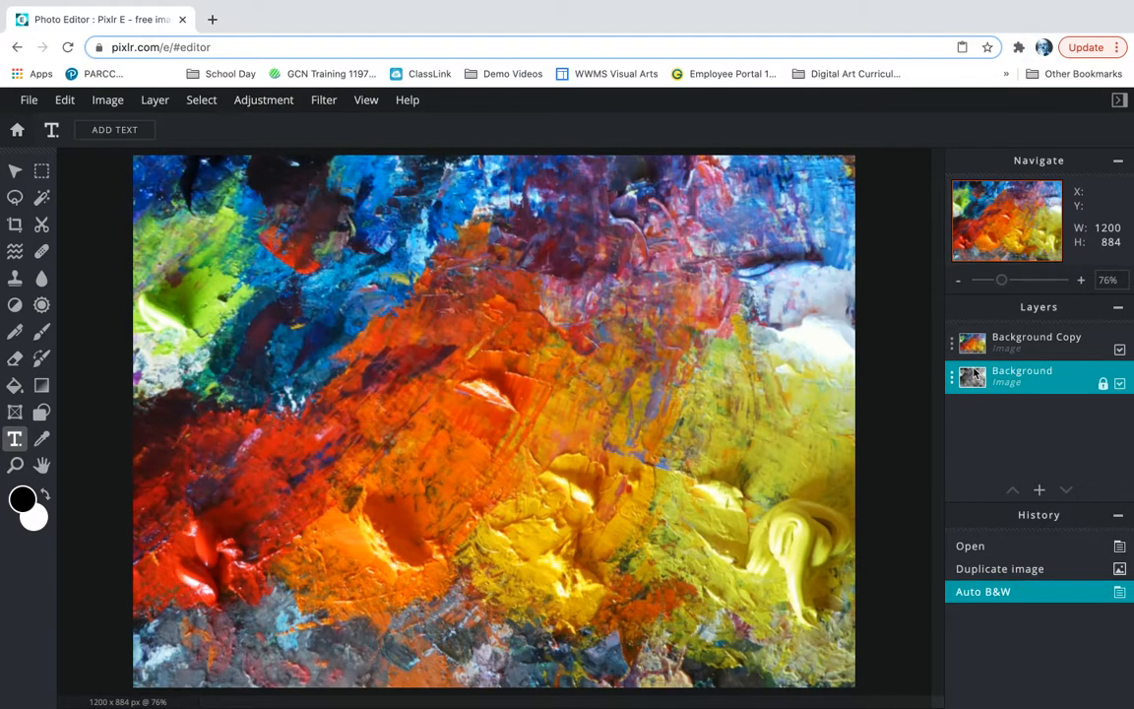
click(1119, 349)
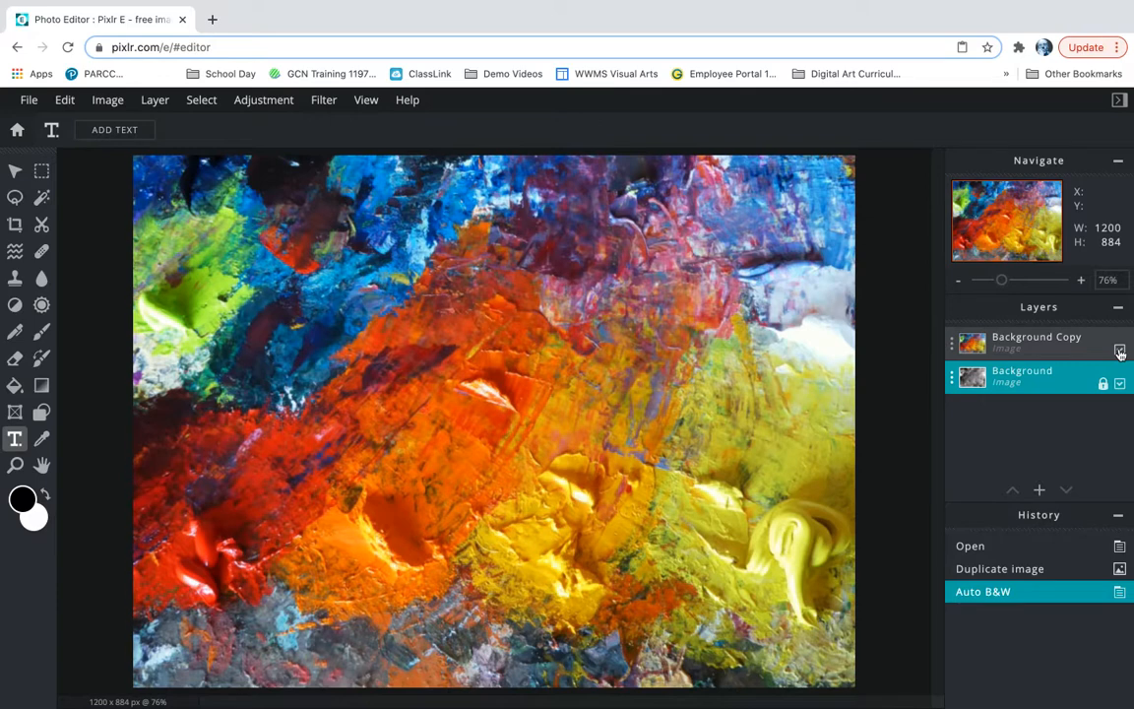
click(1119, 352)
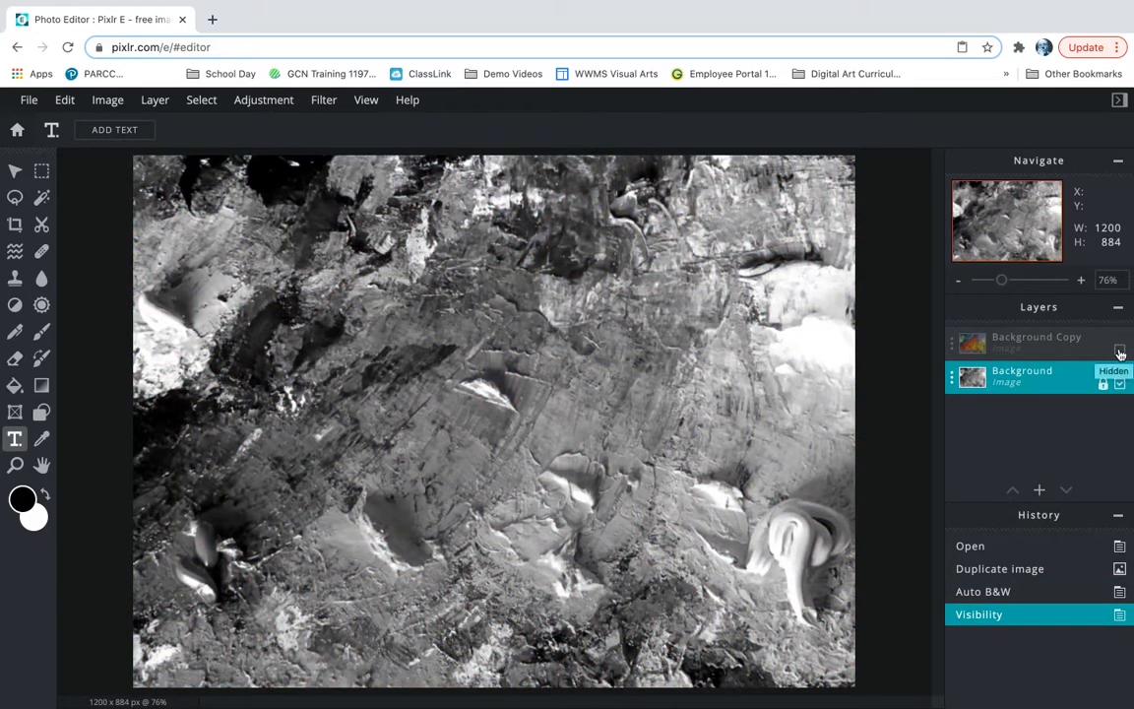
click(1120, 384)
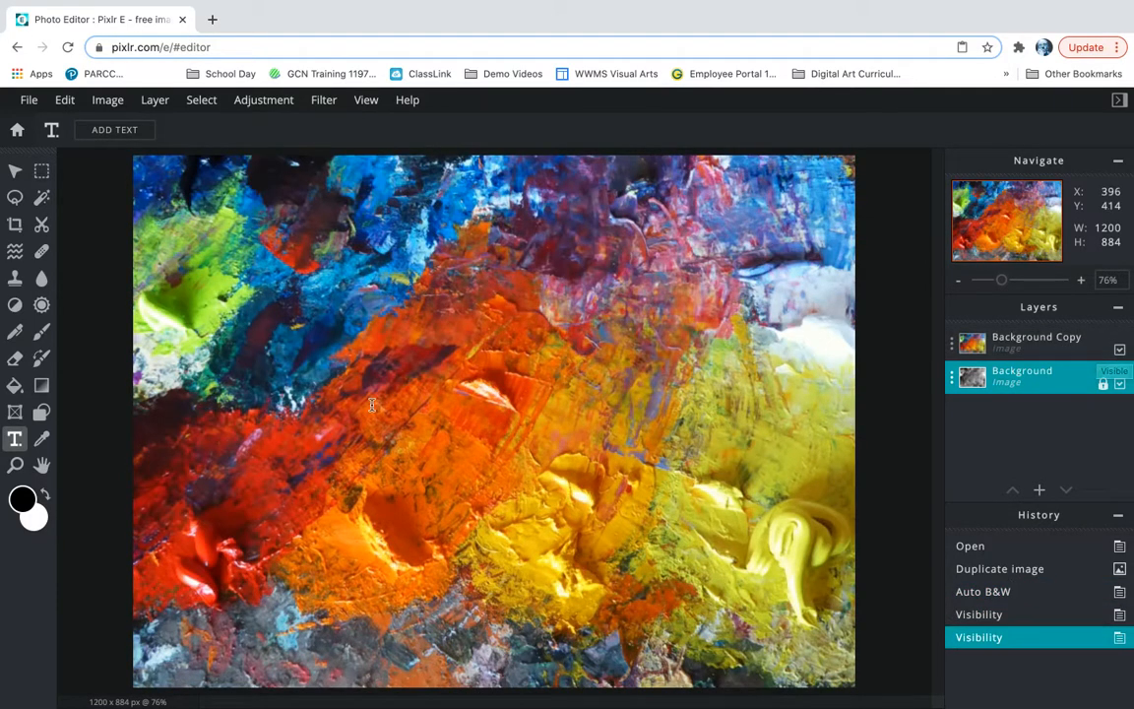
mouse_move(15, 438)
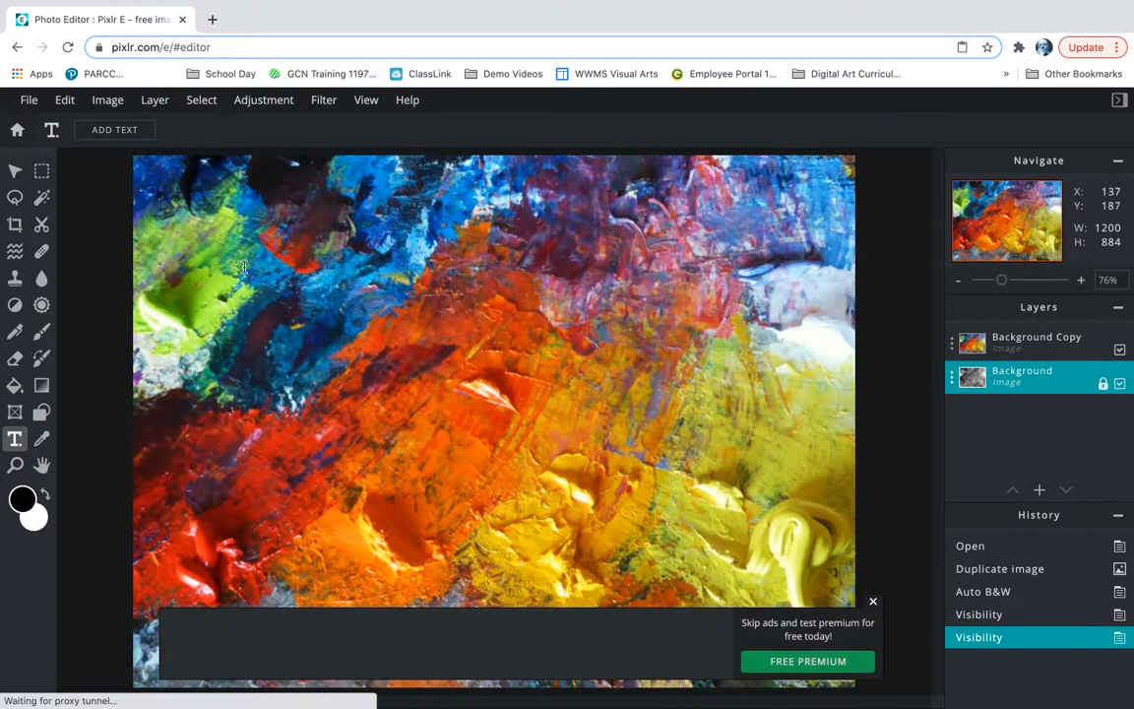
- Create a text layer reading 'Creativity takes courage.' over the painting
click(114, 129)
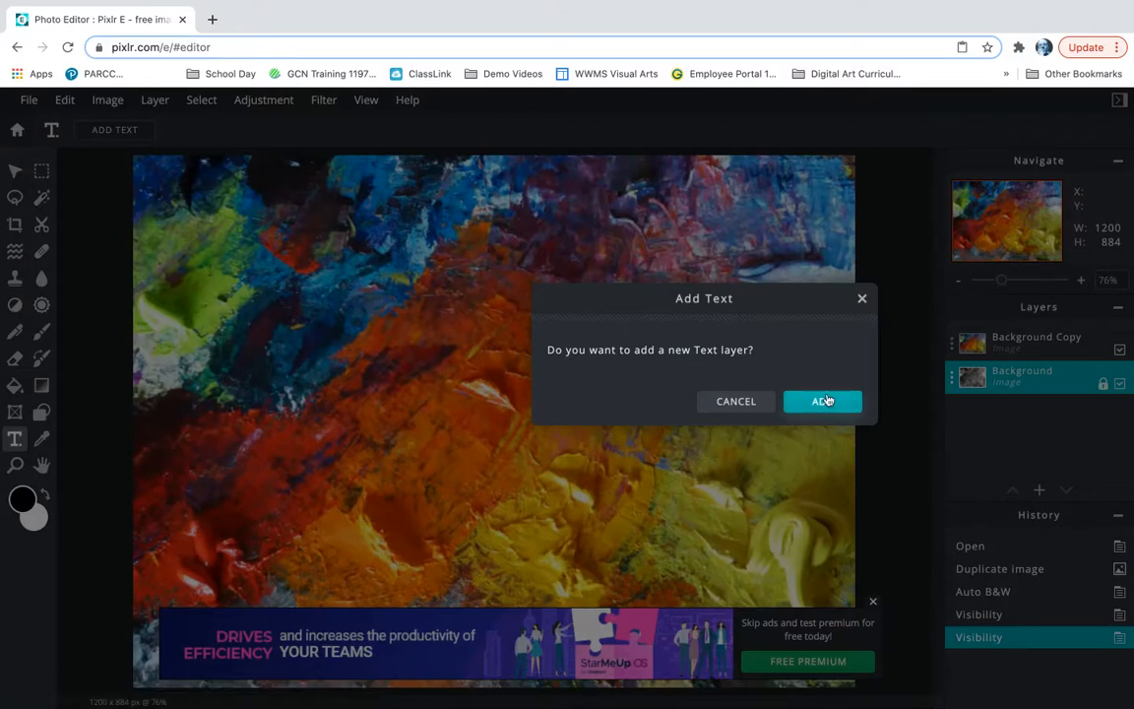
click(822, 400)
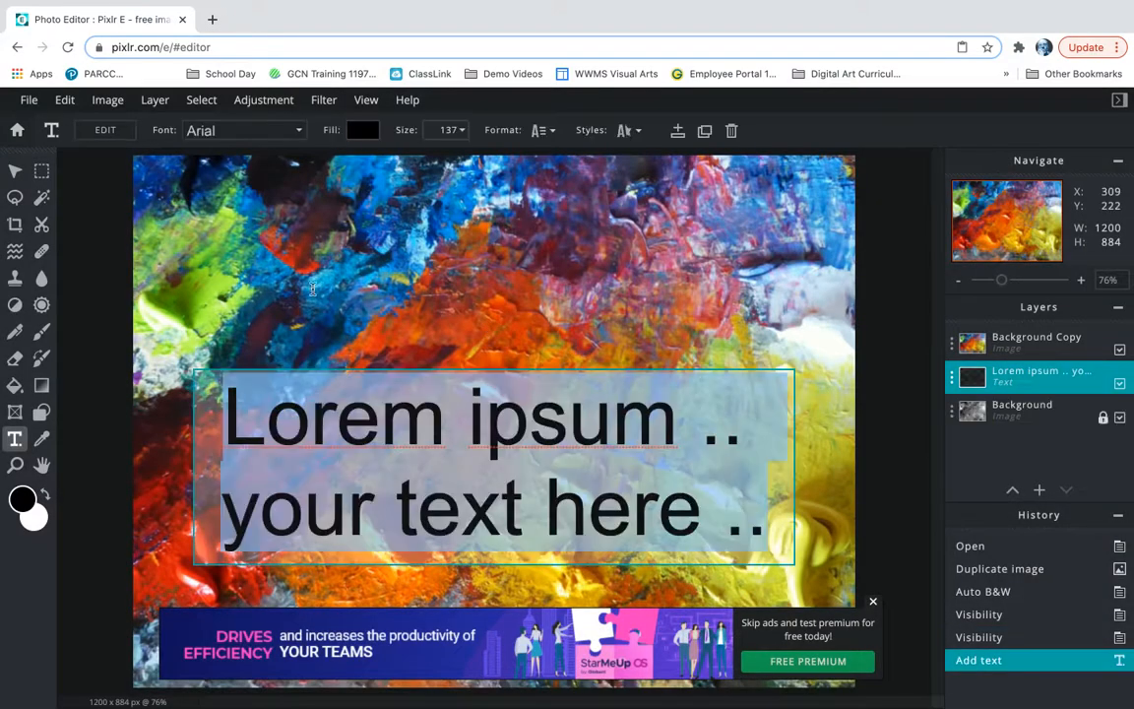
mouse_move(412, 334)
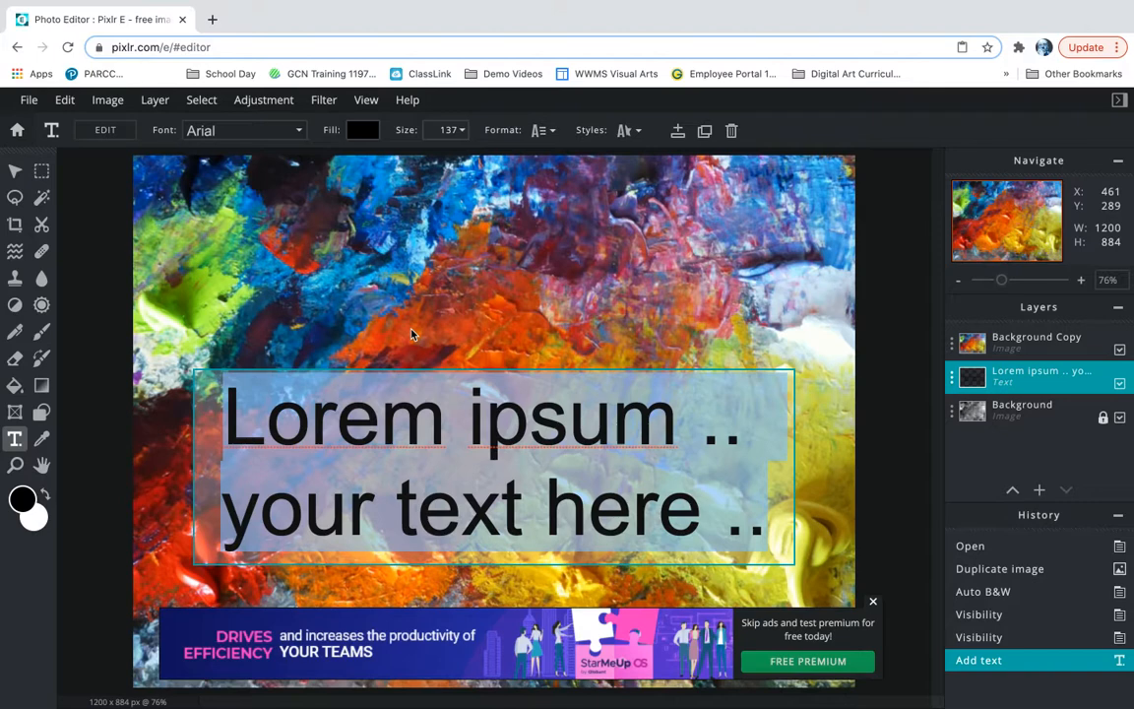
text(Creati)
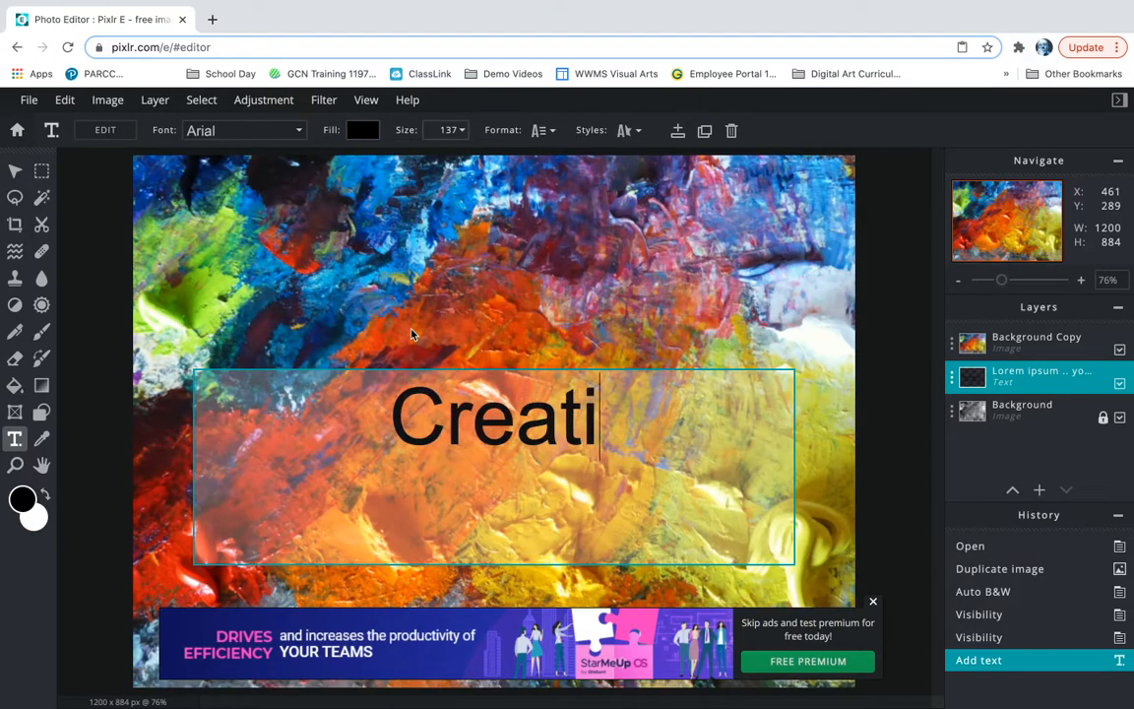
text(vity)
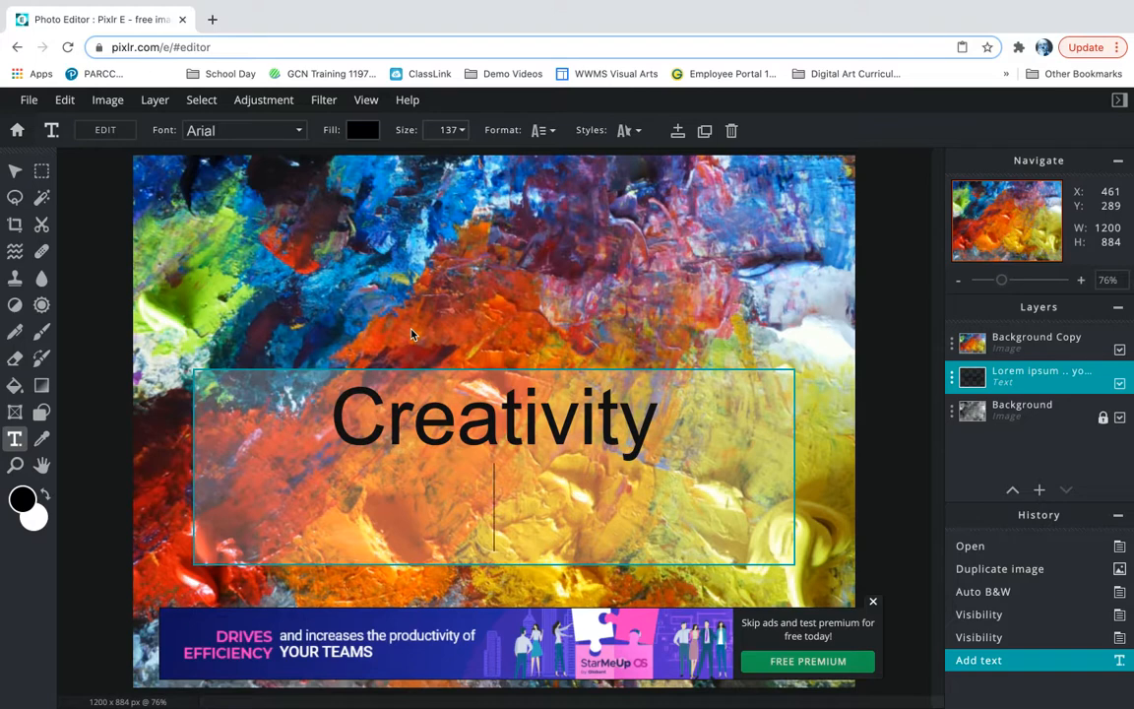
text(takes co)
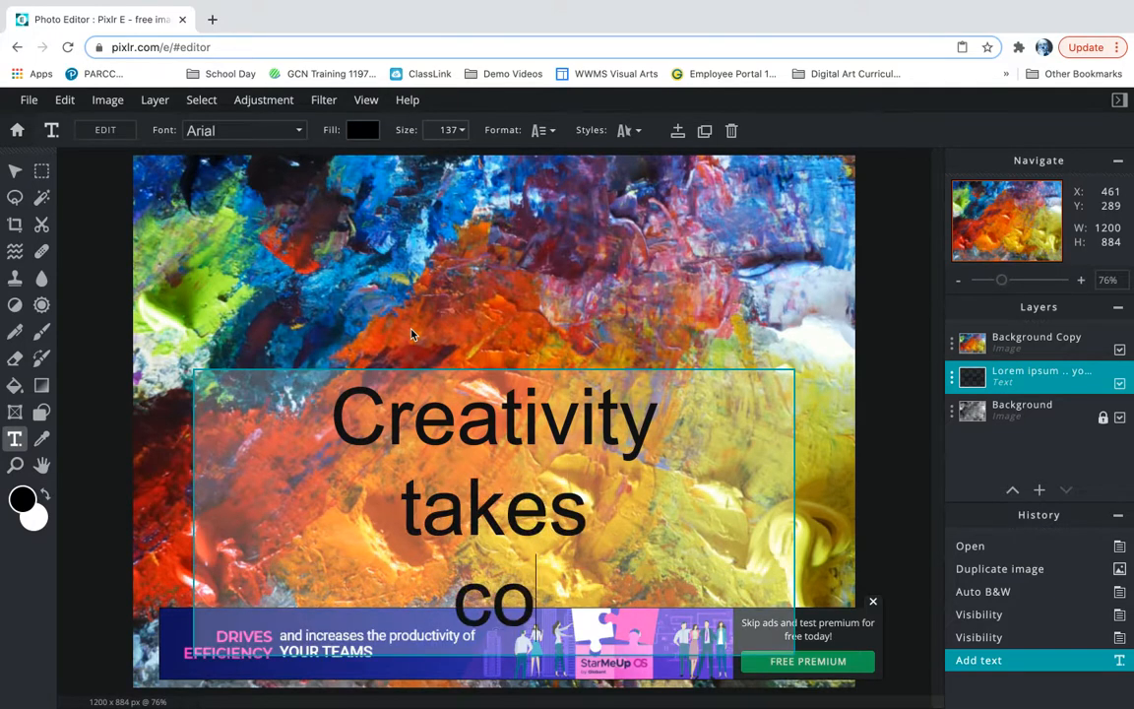
text(urage.)
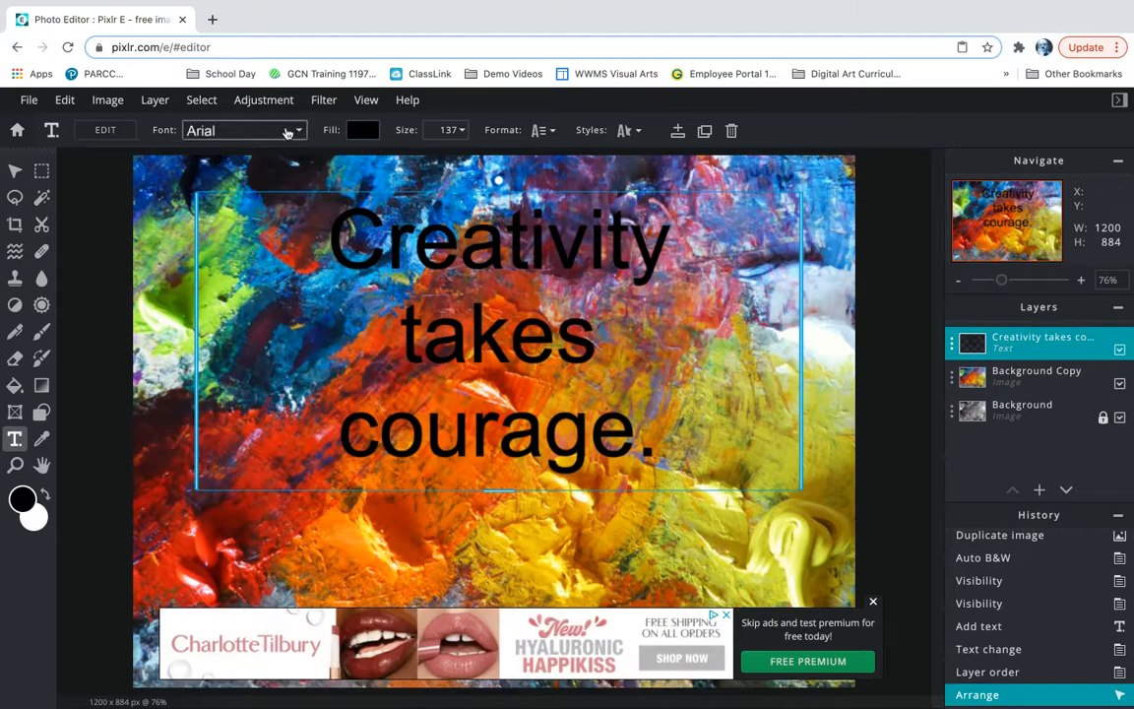
- Preview fonts and apply The Harison to the quote, then select it on the canvas
click(286, 130)
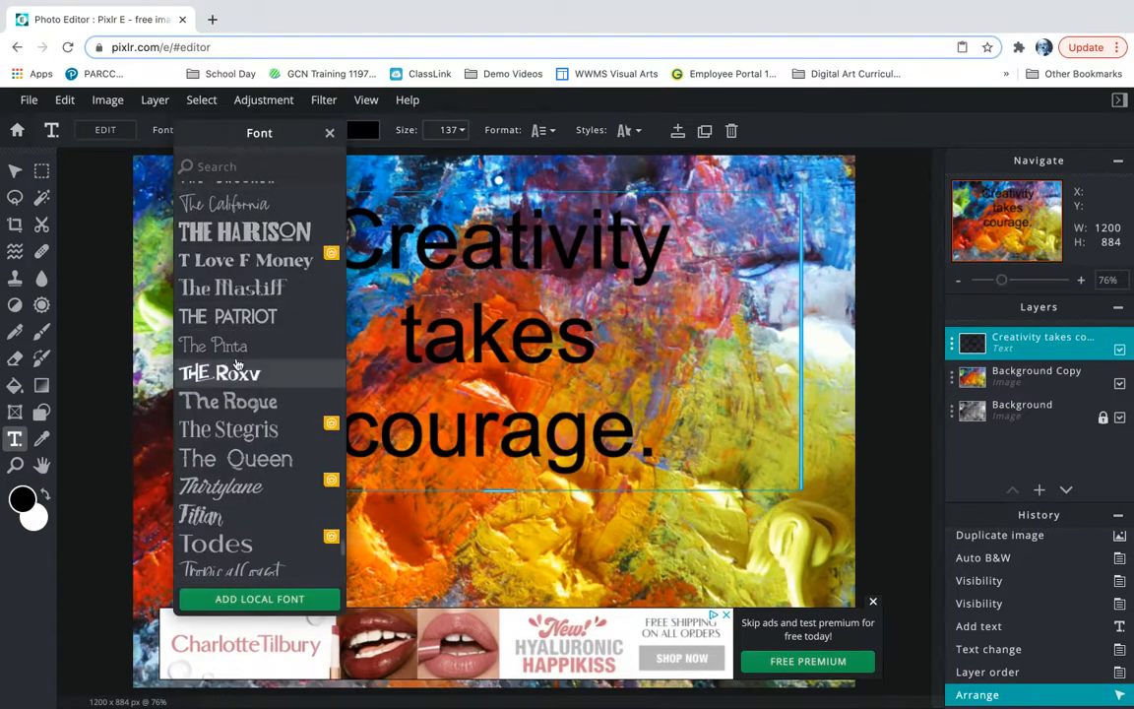
click(244, 231)
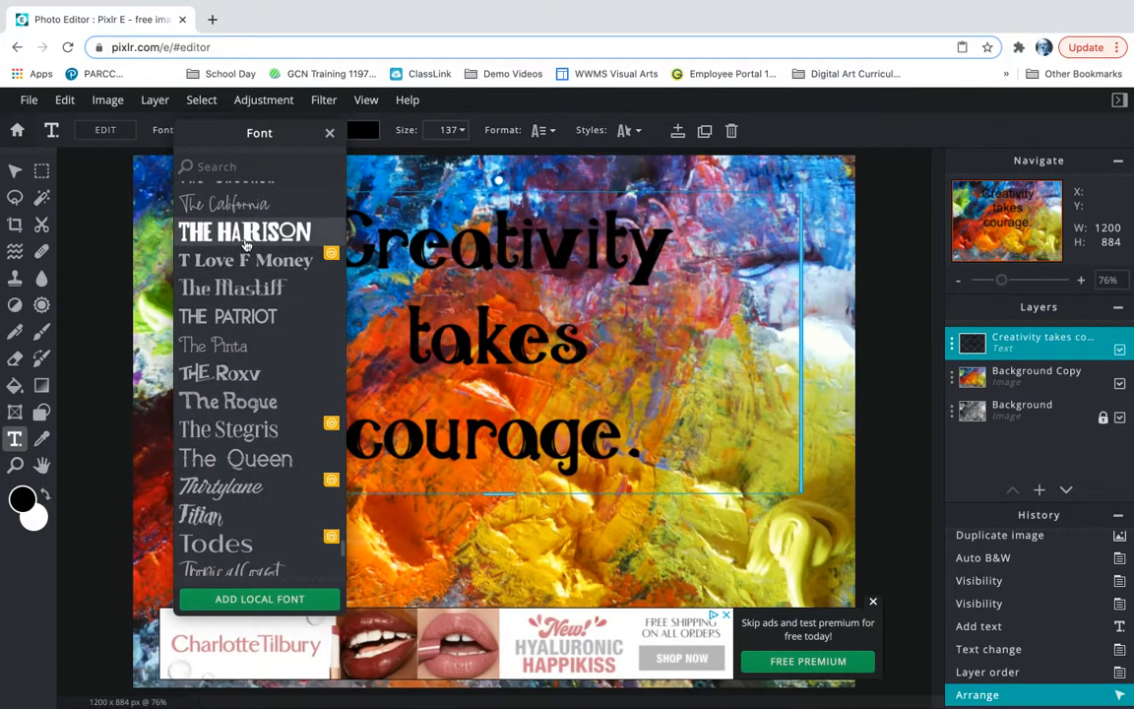
mouse_move(244, 231)
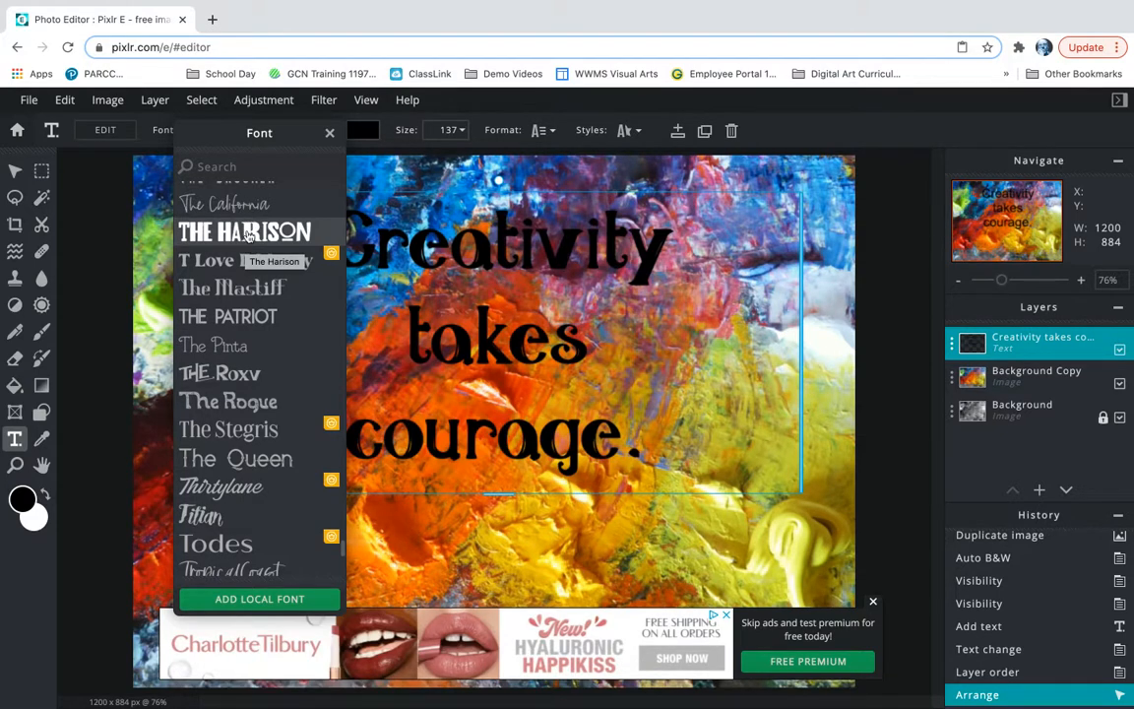
click(244, 232)
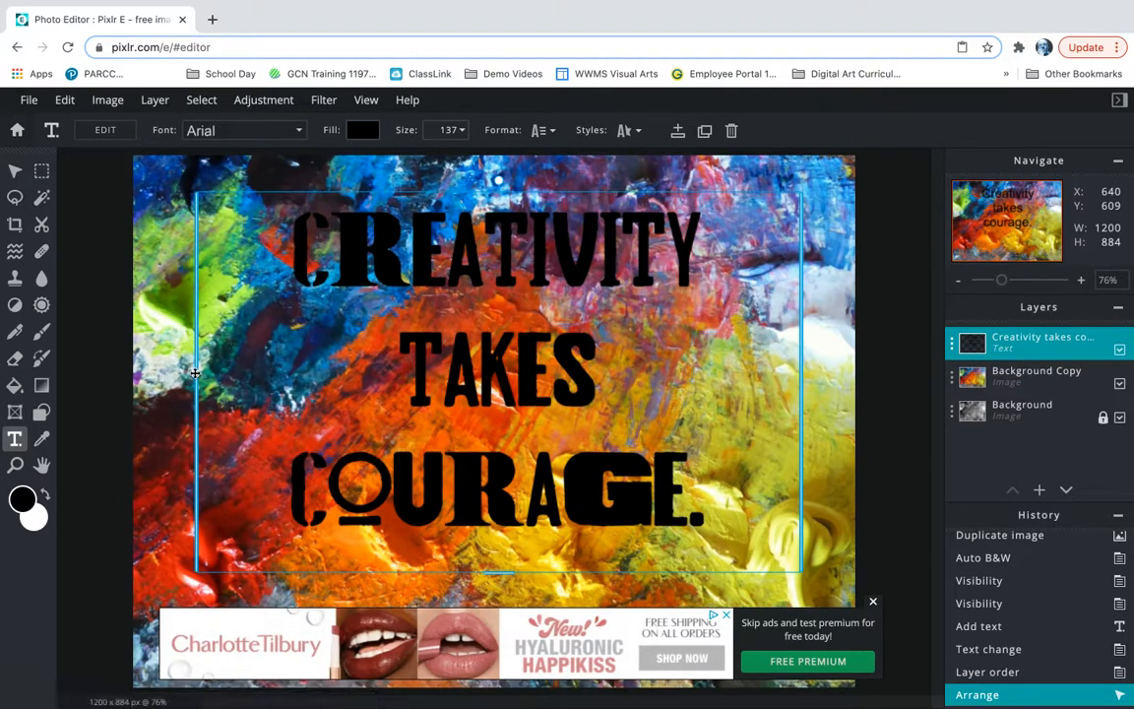
mouse_move(31, 224)
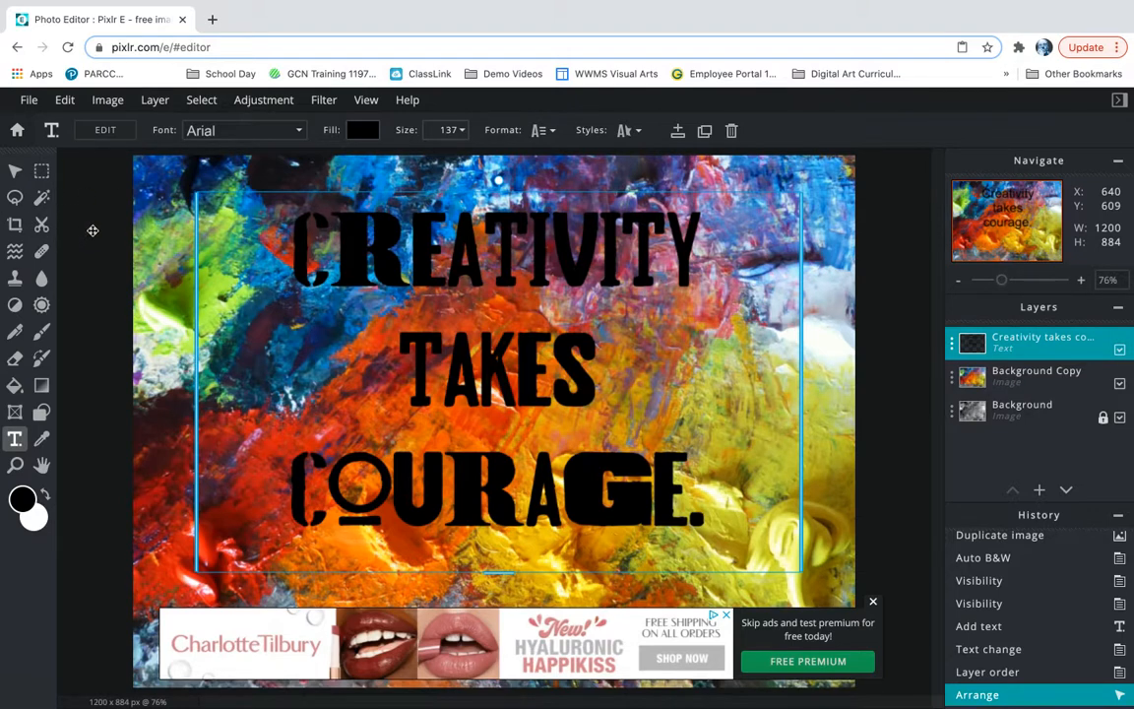
mouse_move(261, 299)
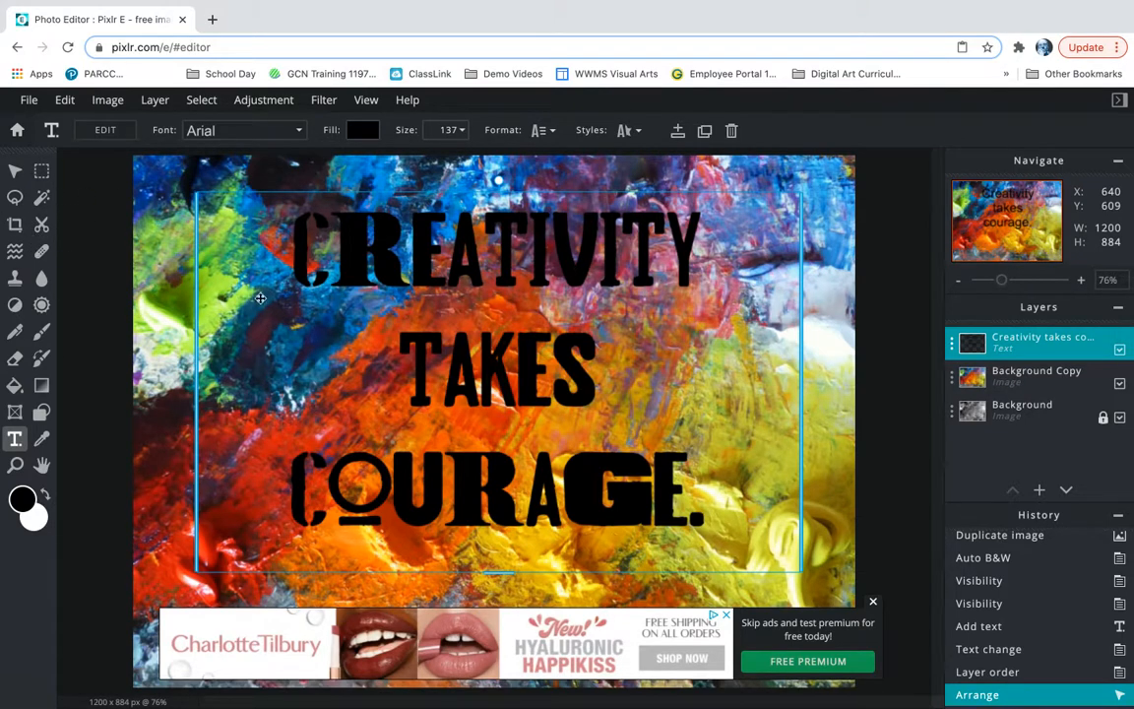
click(241, 130)
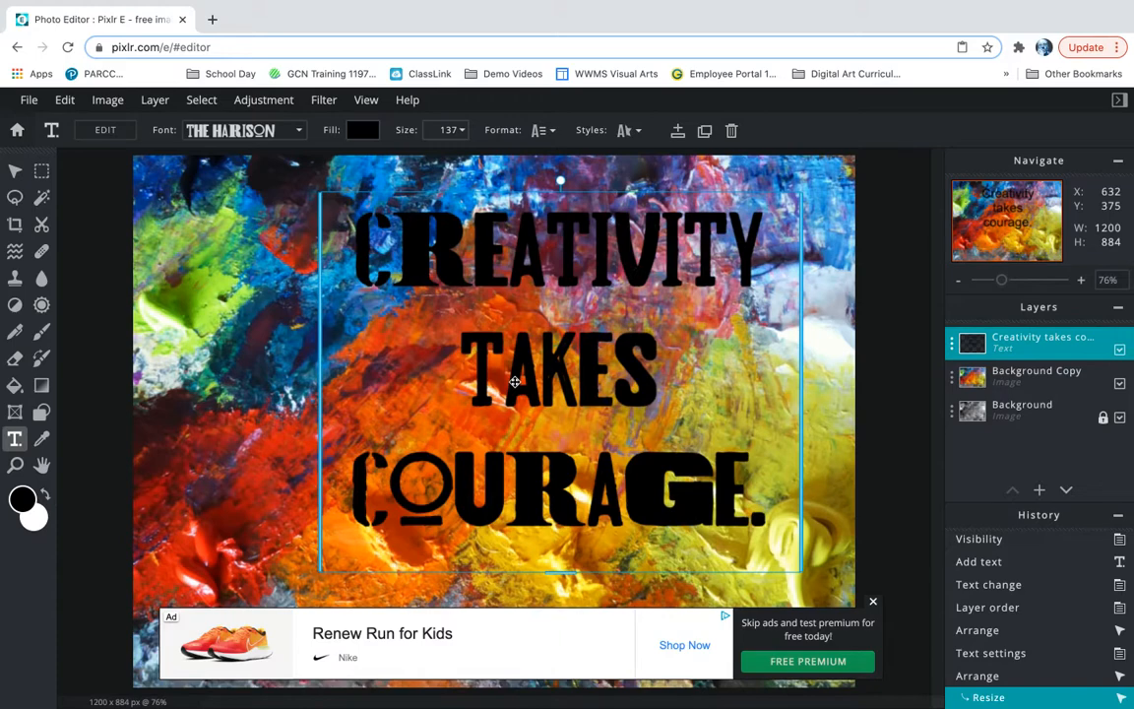
- Widen and enlarge the quote to span the canvas, then select Background Copy
drag(514, 382, 453, 351)
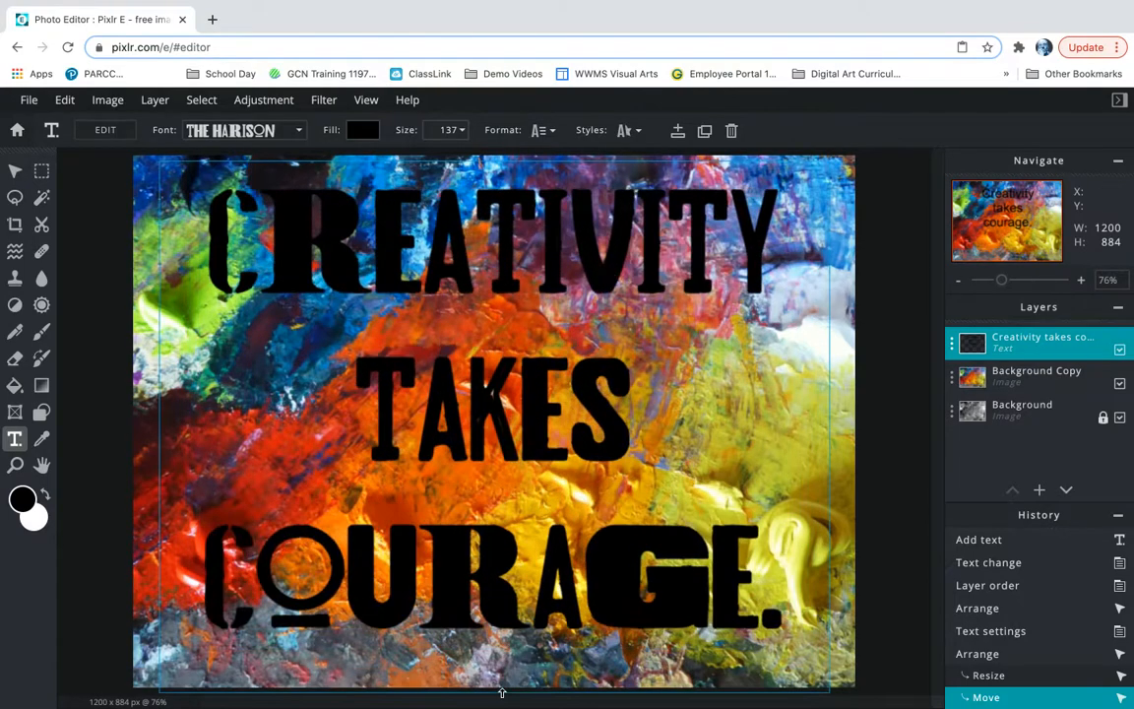
drag(495, 689, 494, 581)
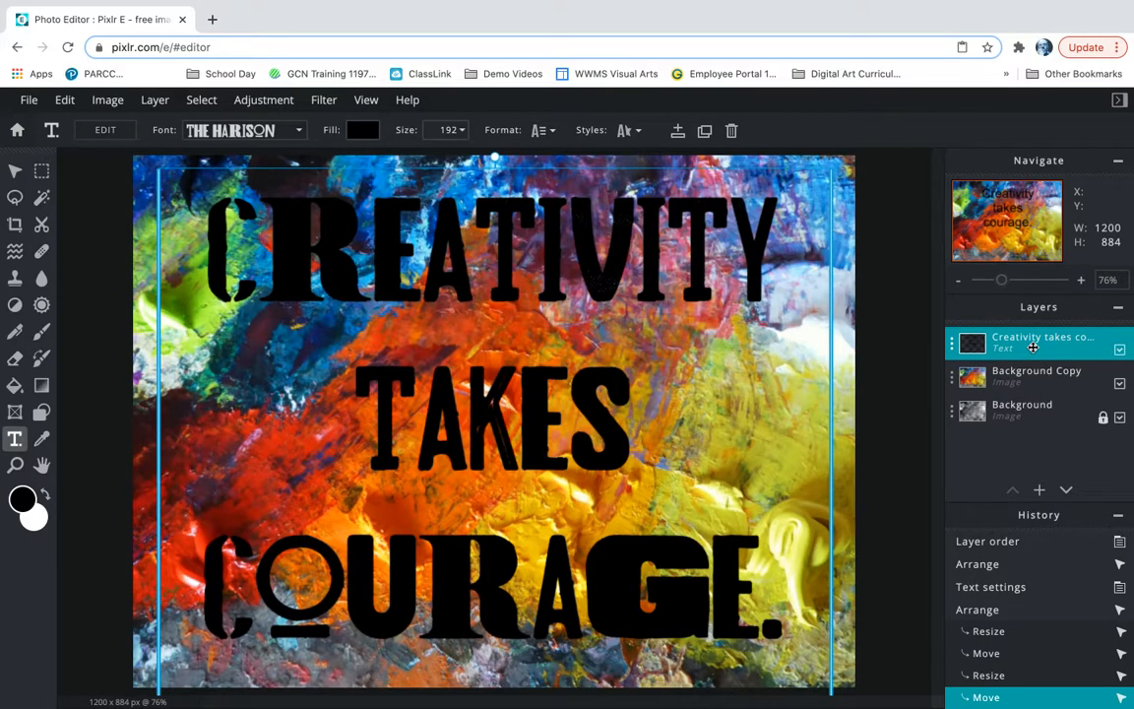
mouse_move(625, 271)
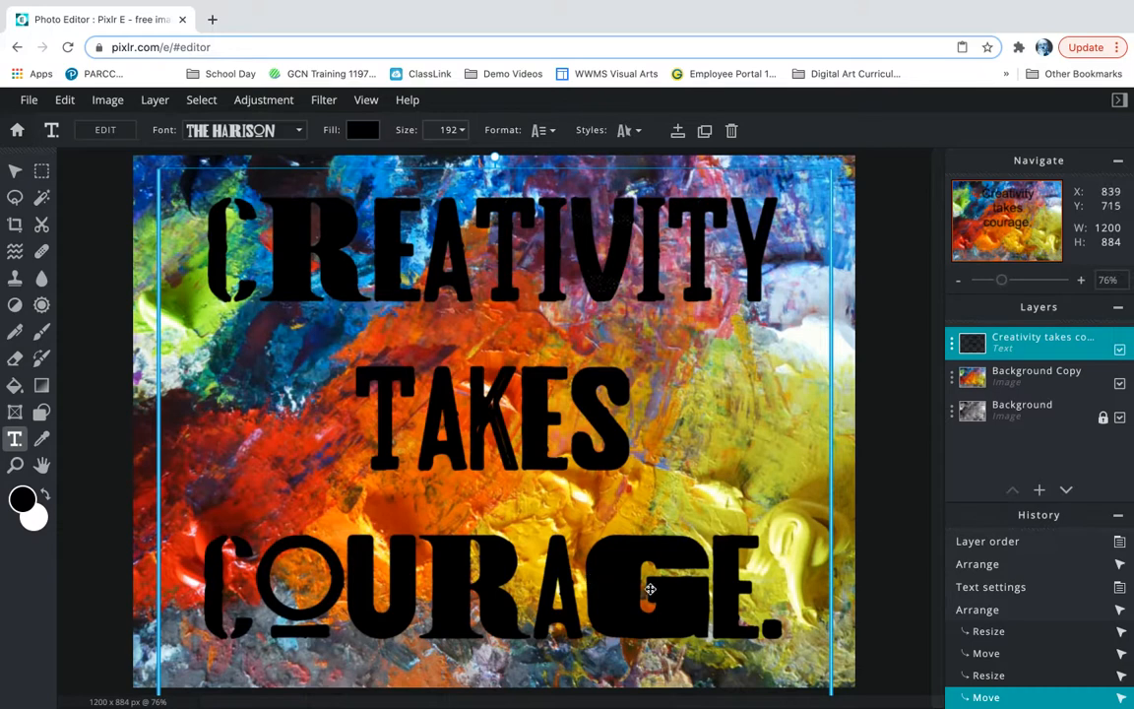
click(1037, 376)
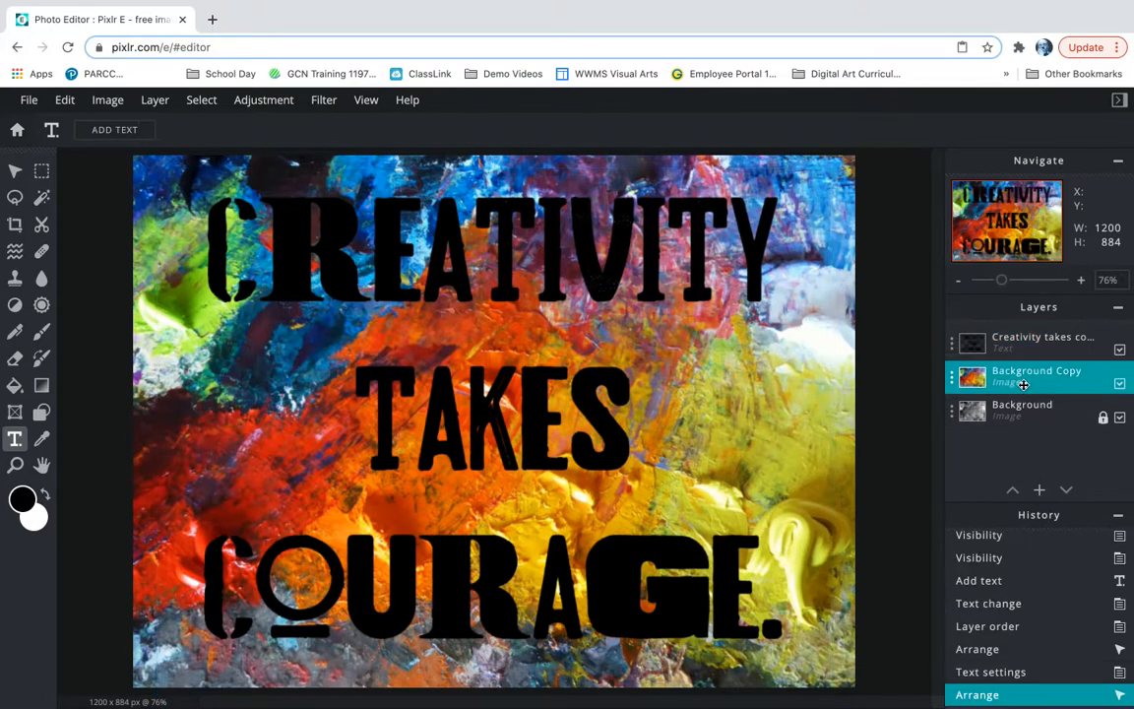
click(1022, 410)
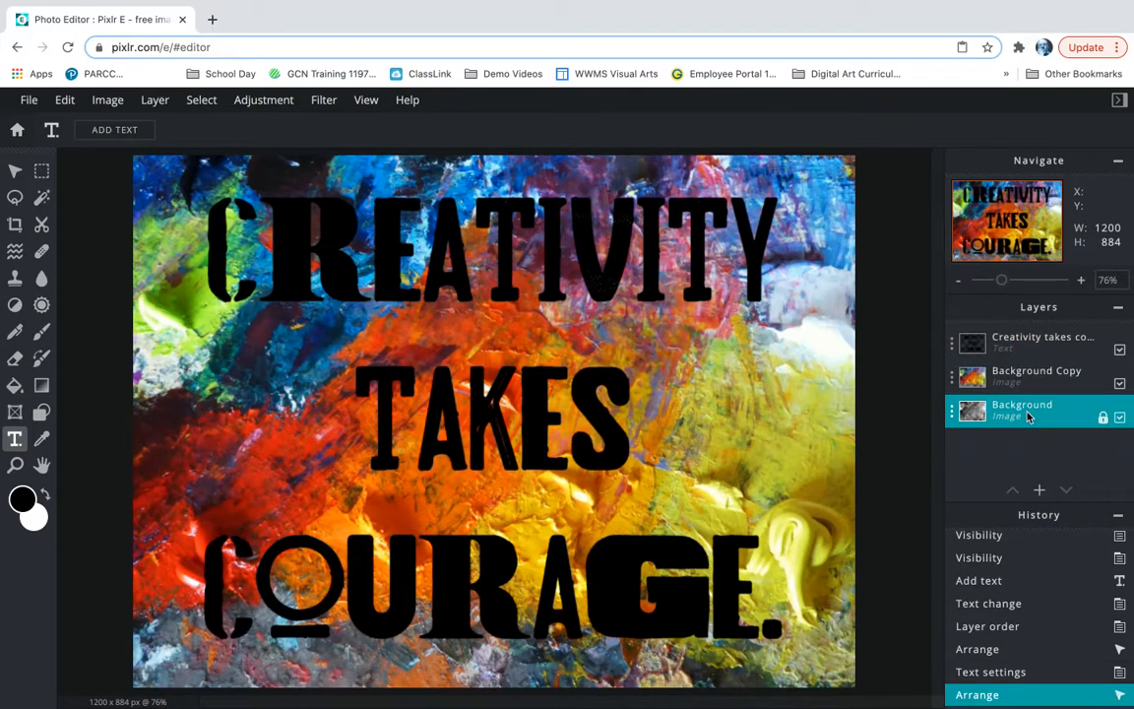
click(1038, 342)
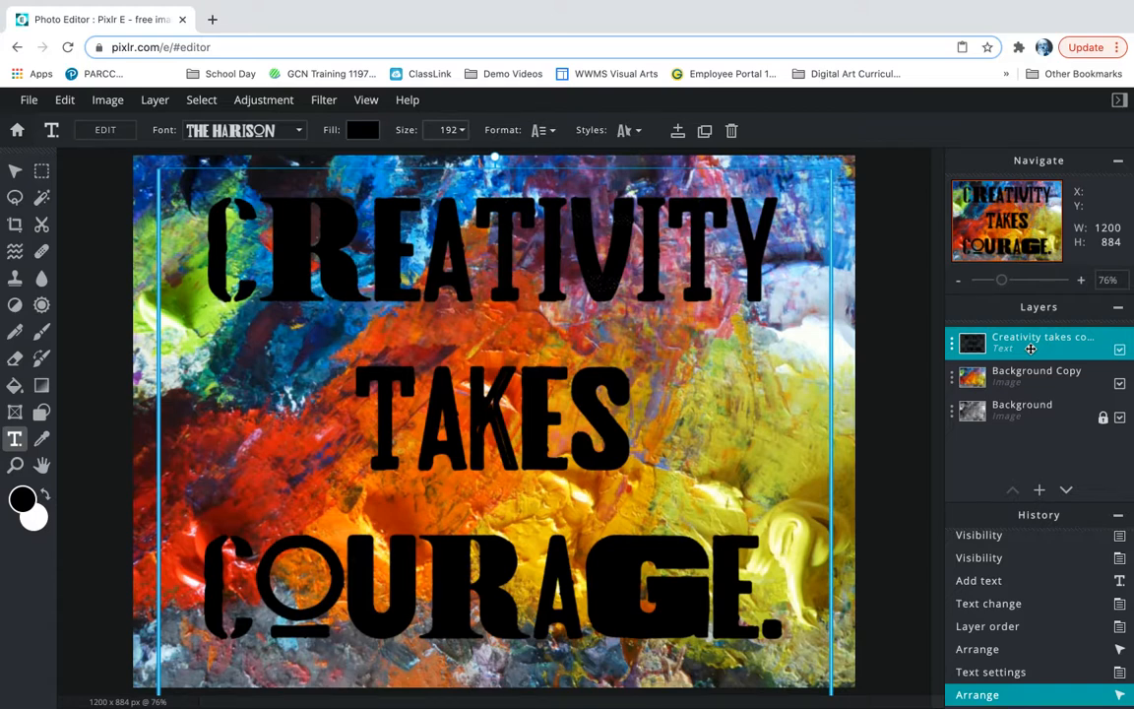
mouse_move(657, 251)
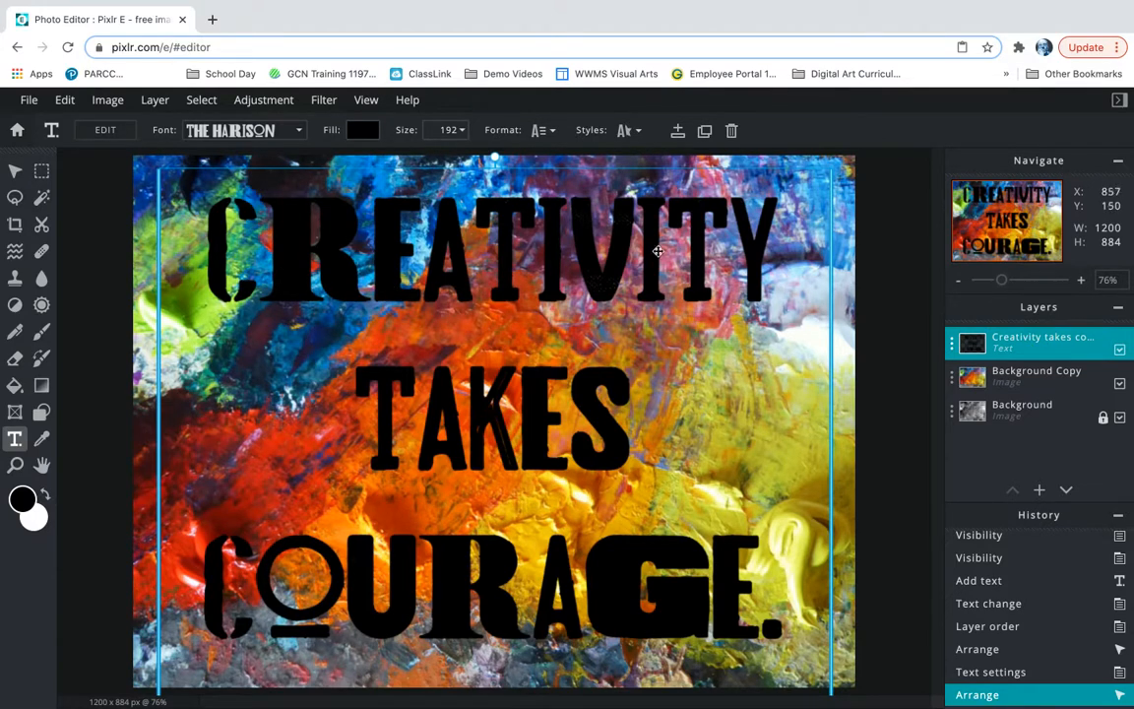
mouse_move(290, 270)
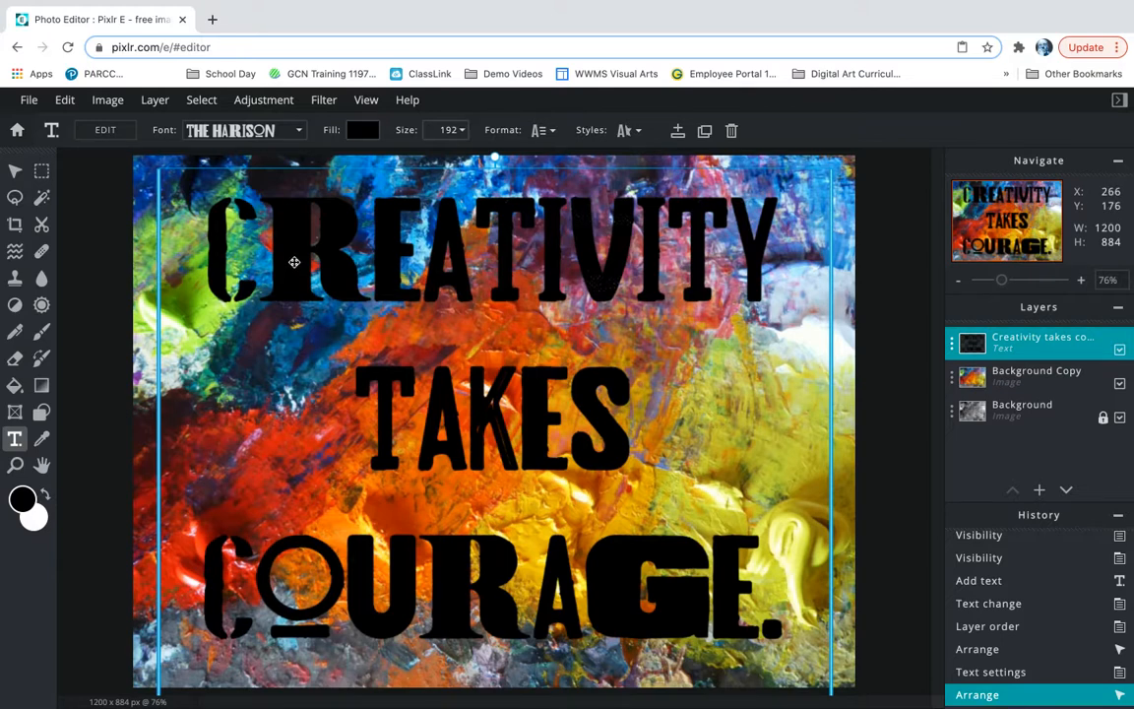
- Rasterize the quote text layer from its right-click menu
right_click(293, 262)
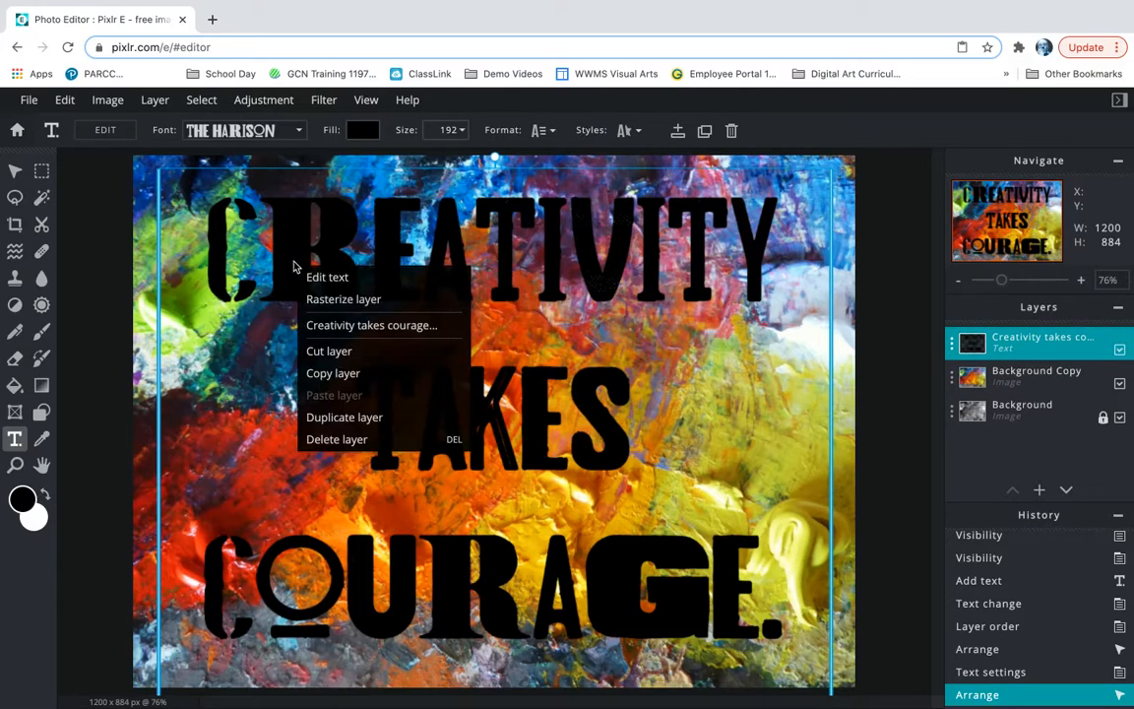
mouse_move(343, 299)
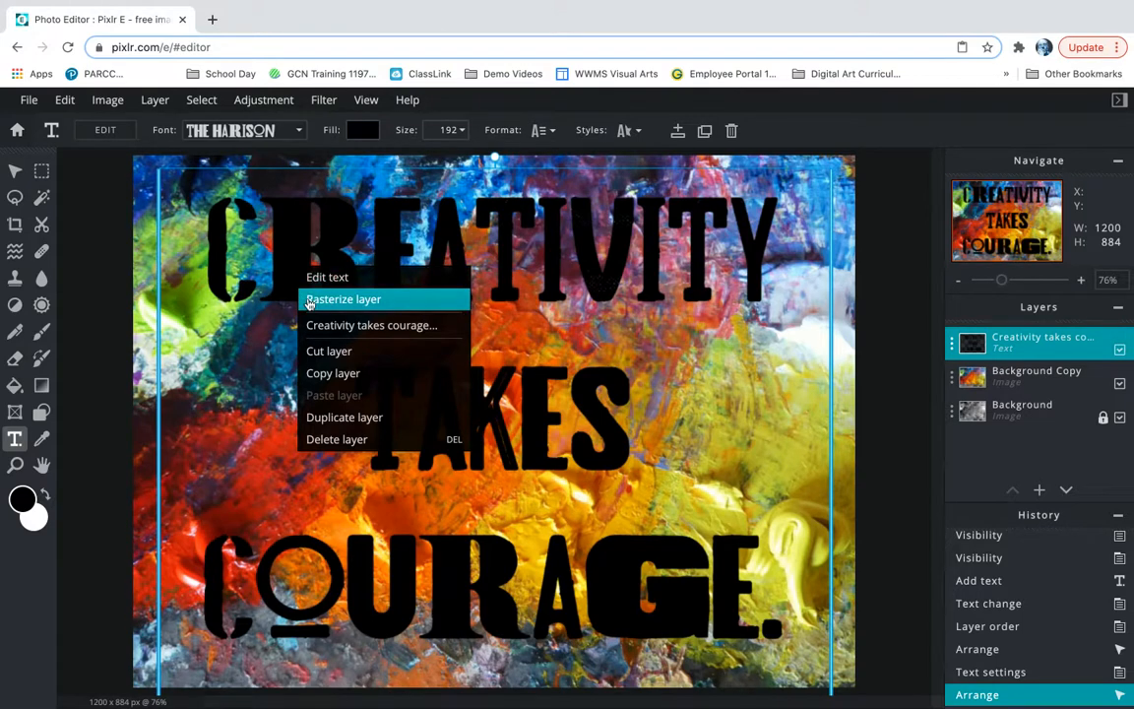
click(343, 298)
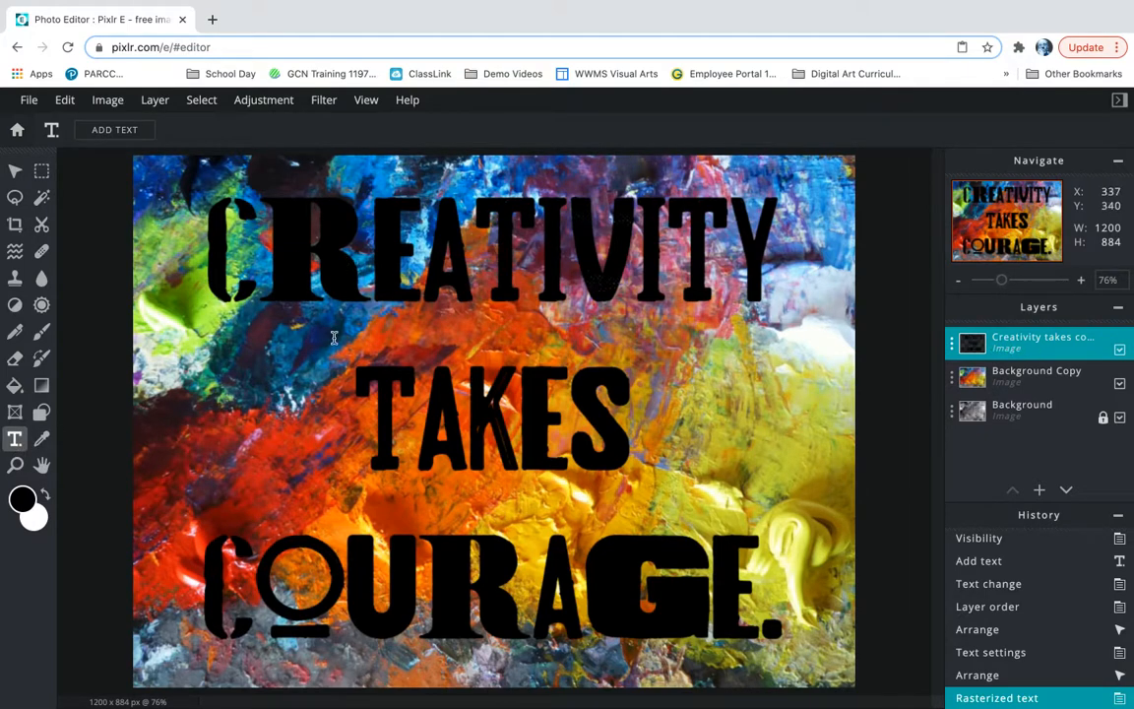
mouse_move(706, 568)
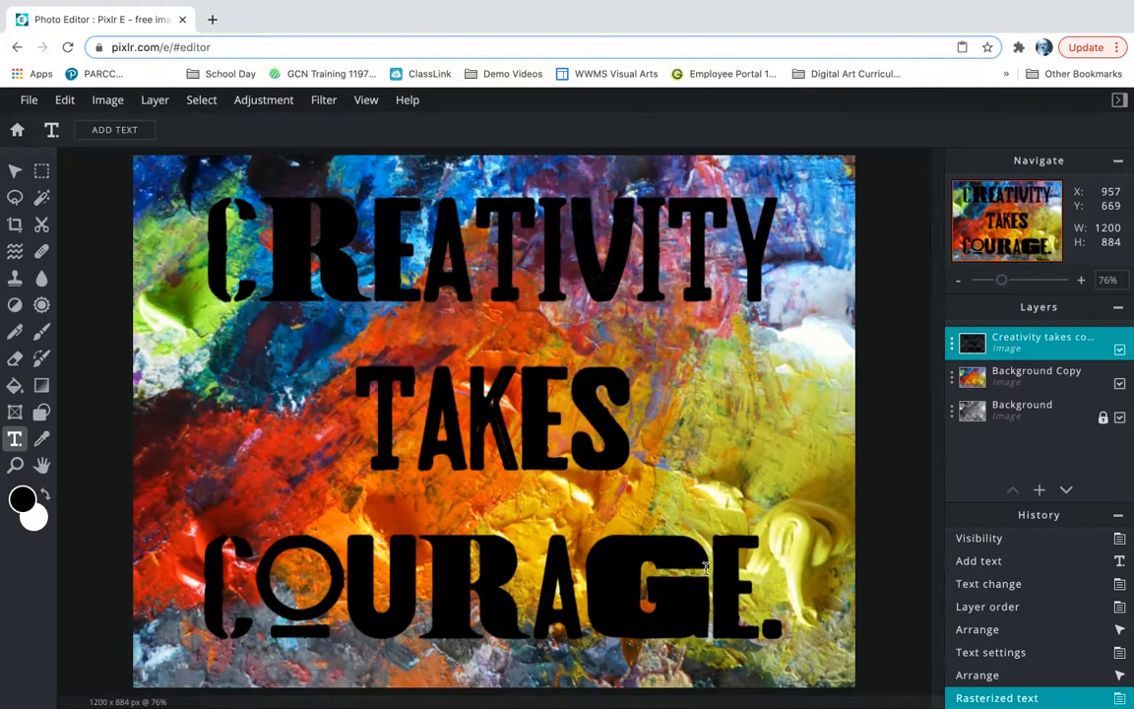
mouse_move(652, 493)
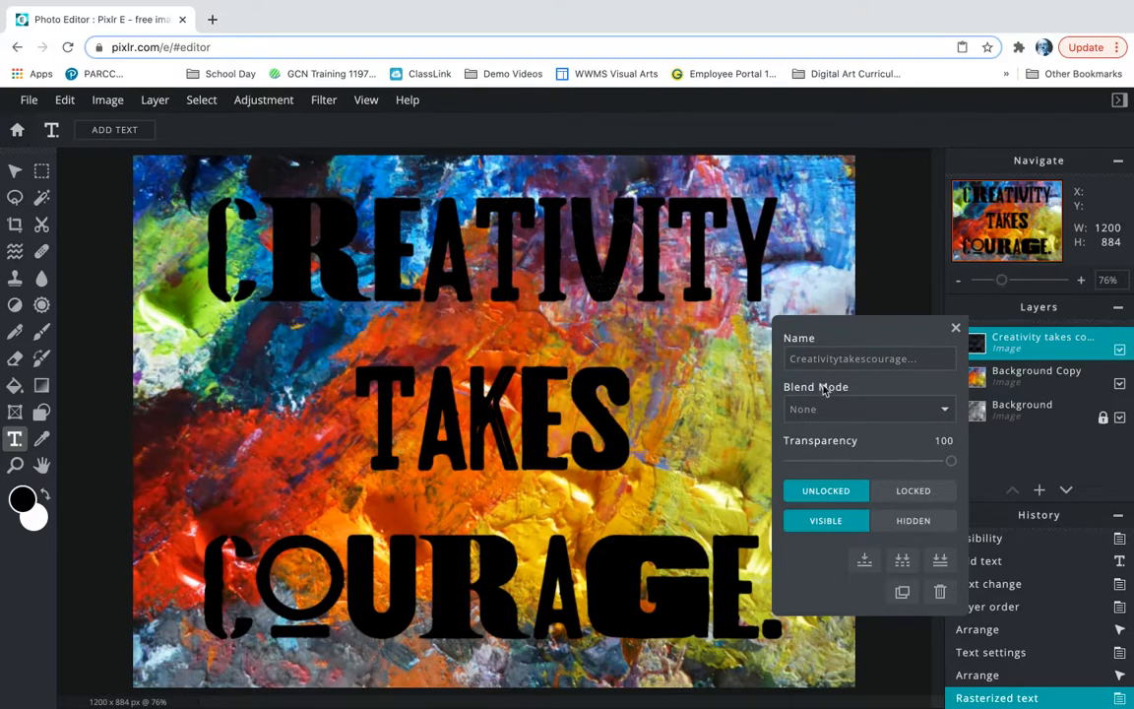
- Set the quote layer's Blend Mode to Mask and close the layer settings
click(867, 409)
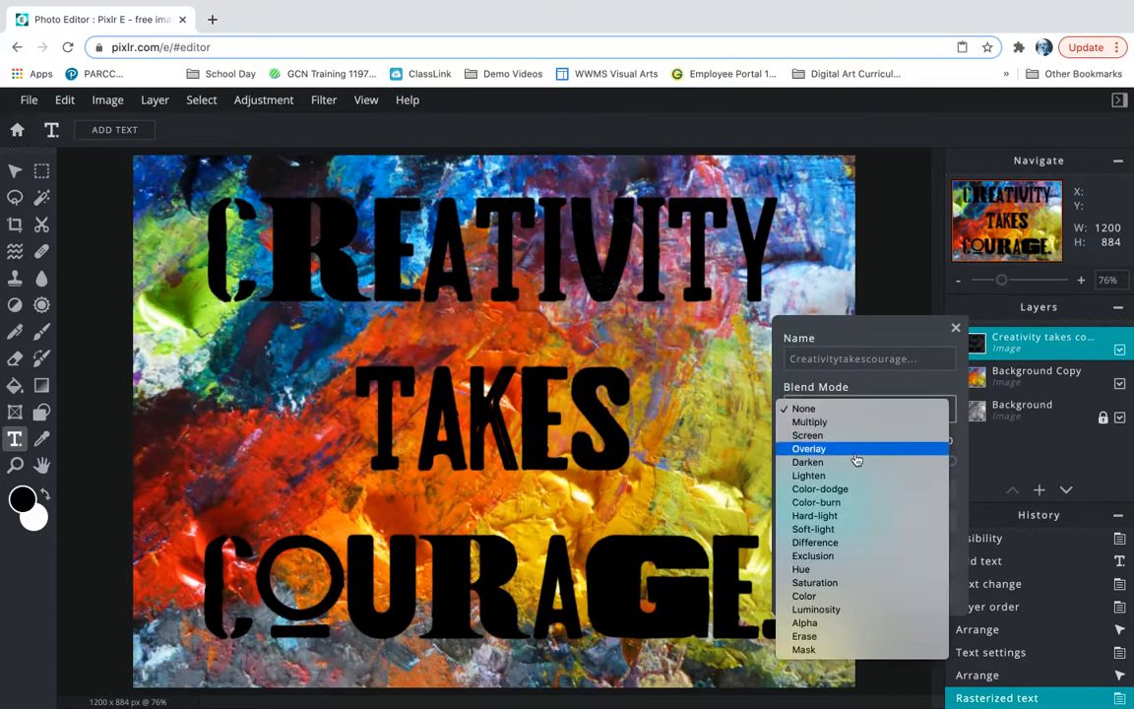
mouse_move(822, 648)
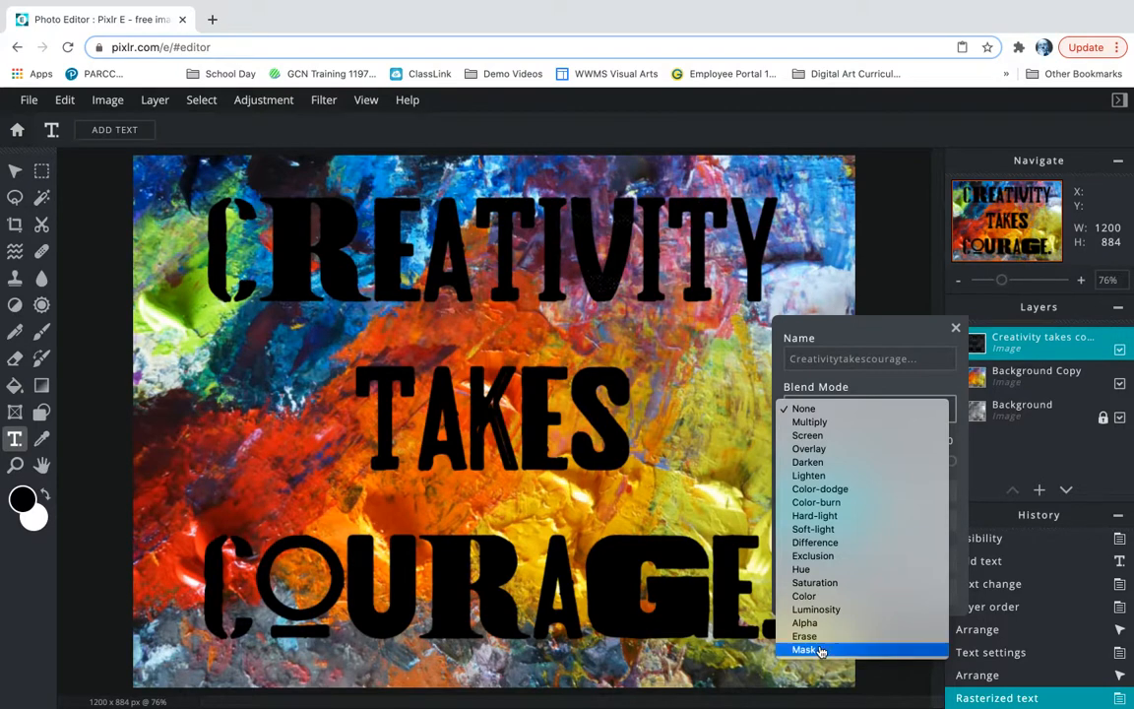
click(805, 649)
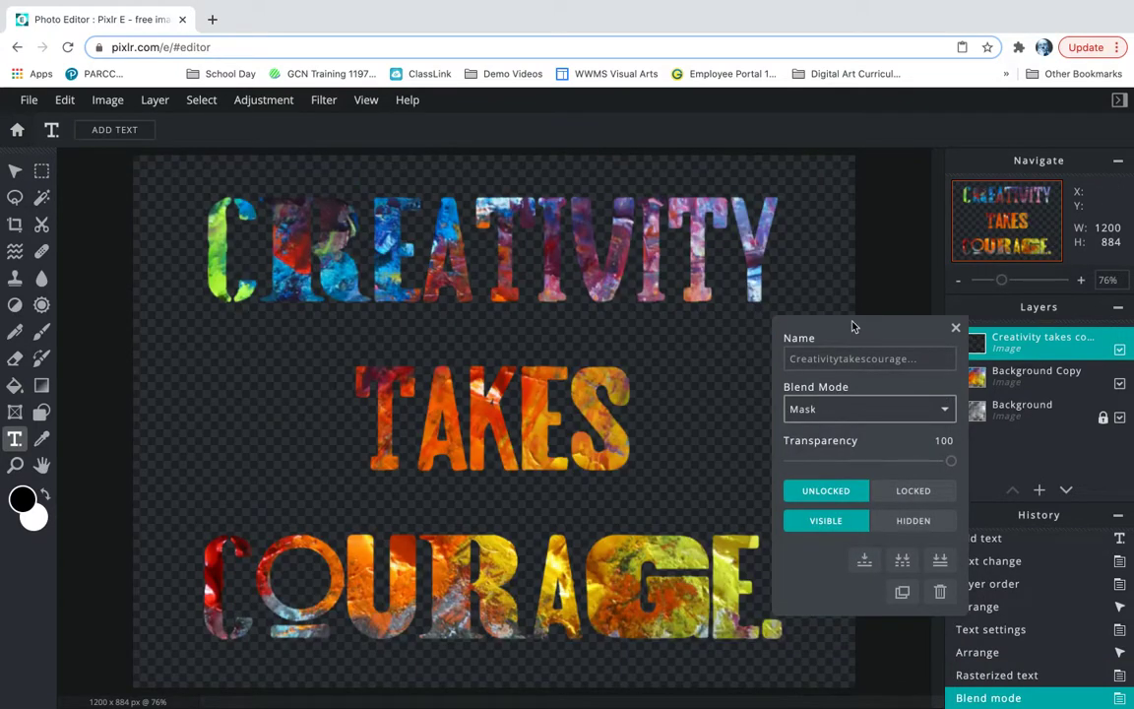
click(955, 326)
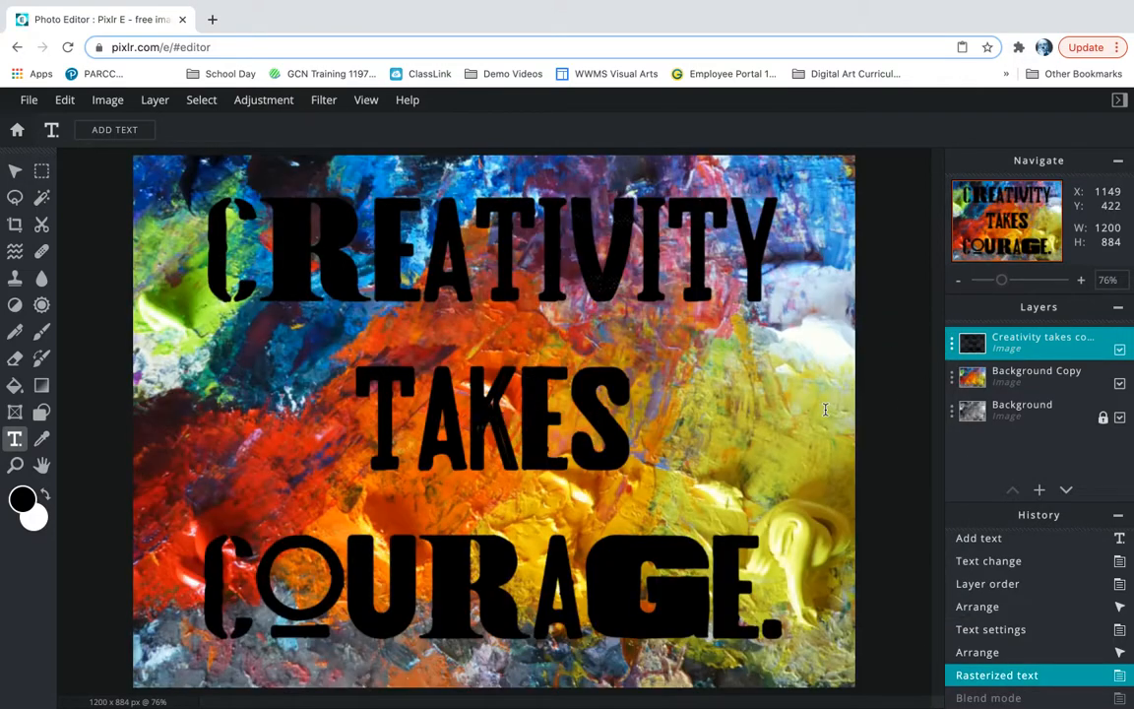
mouse_move(883, 399)
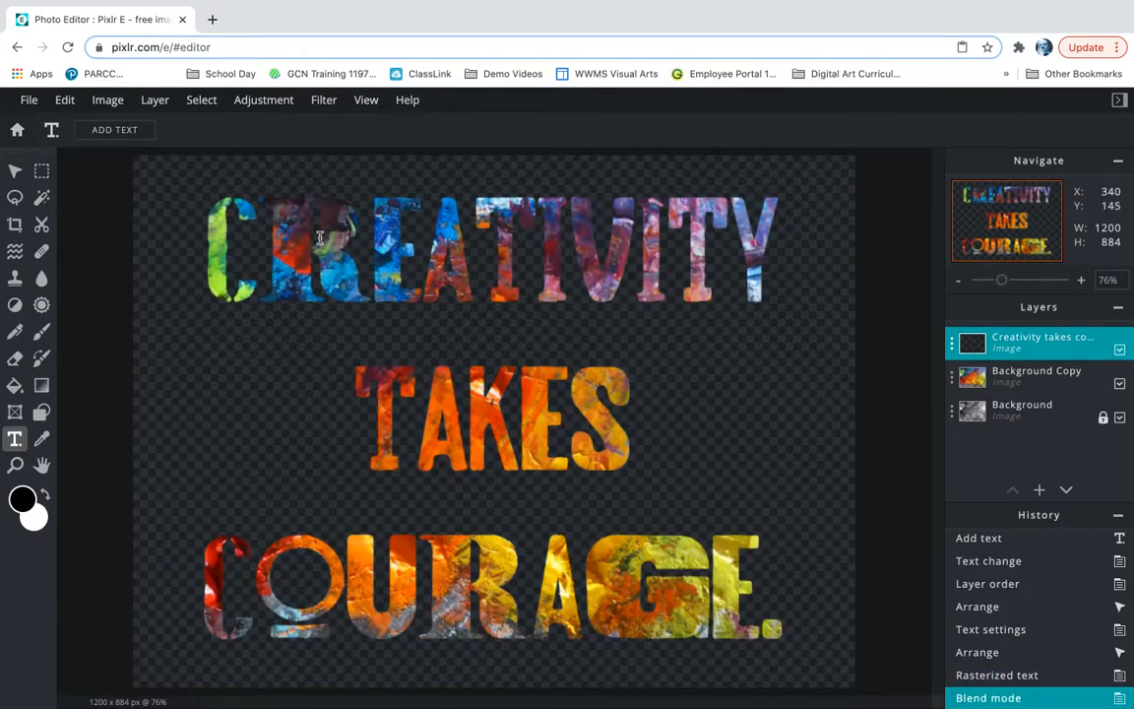
mouse_move(463, 551)
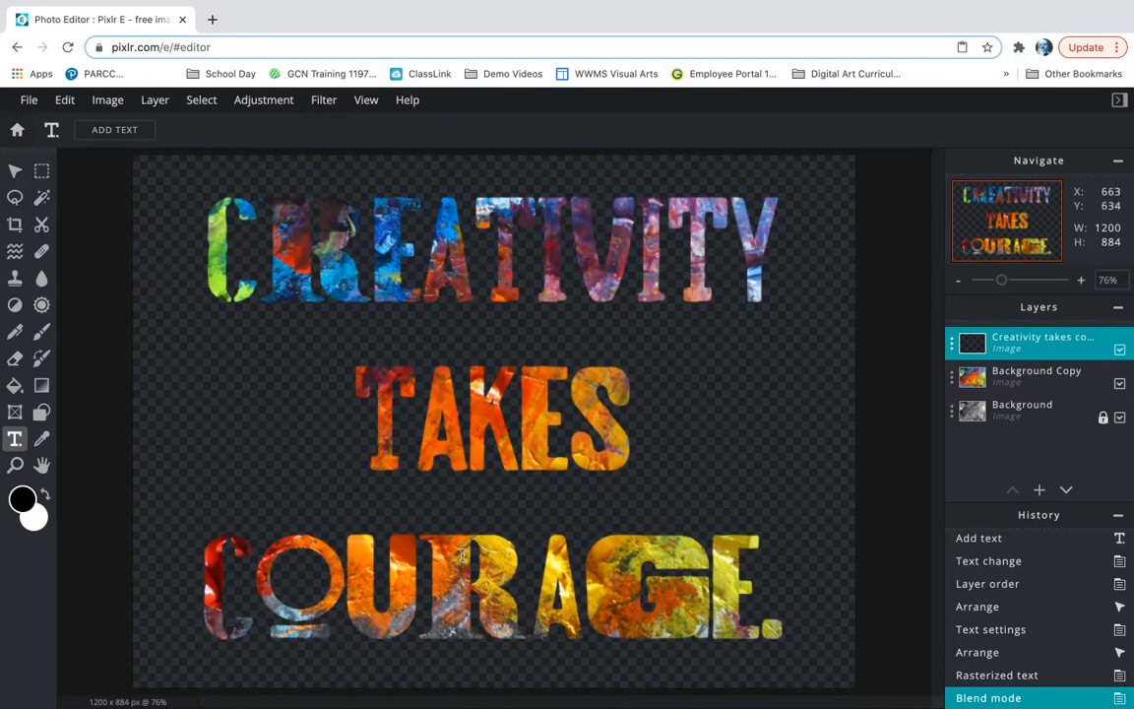
mouse_move(497, 430)
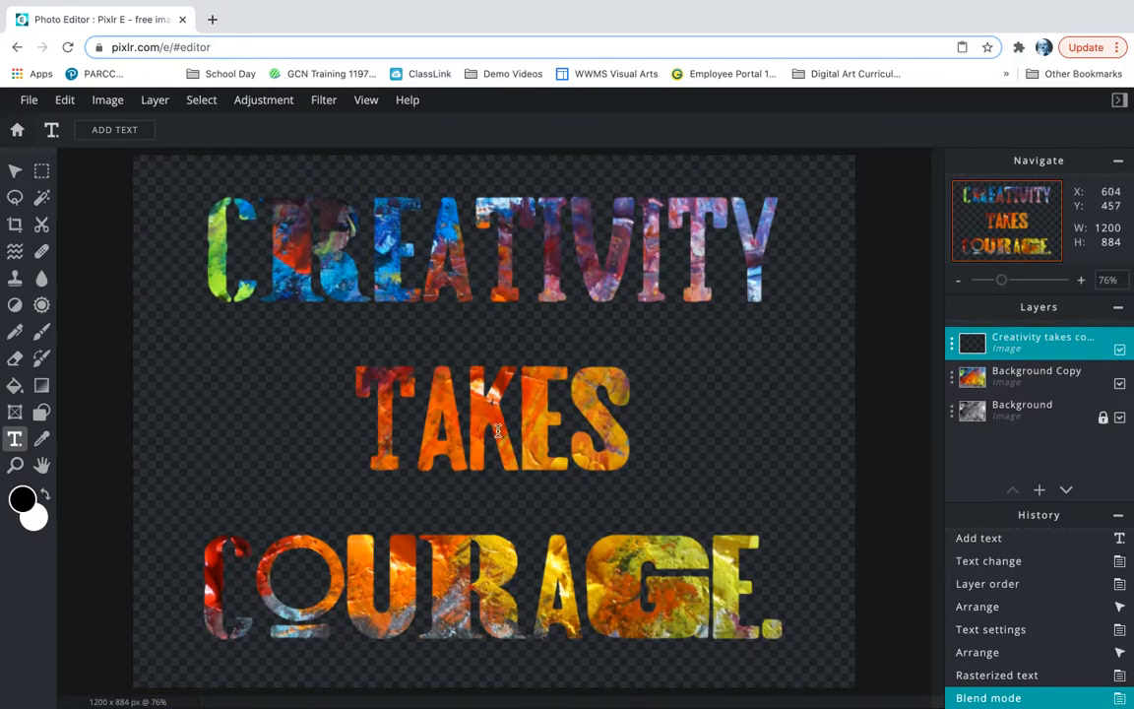
mouse_move(823, 399)
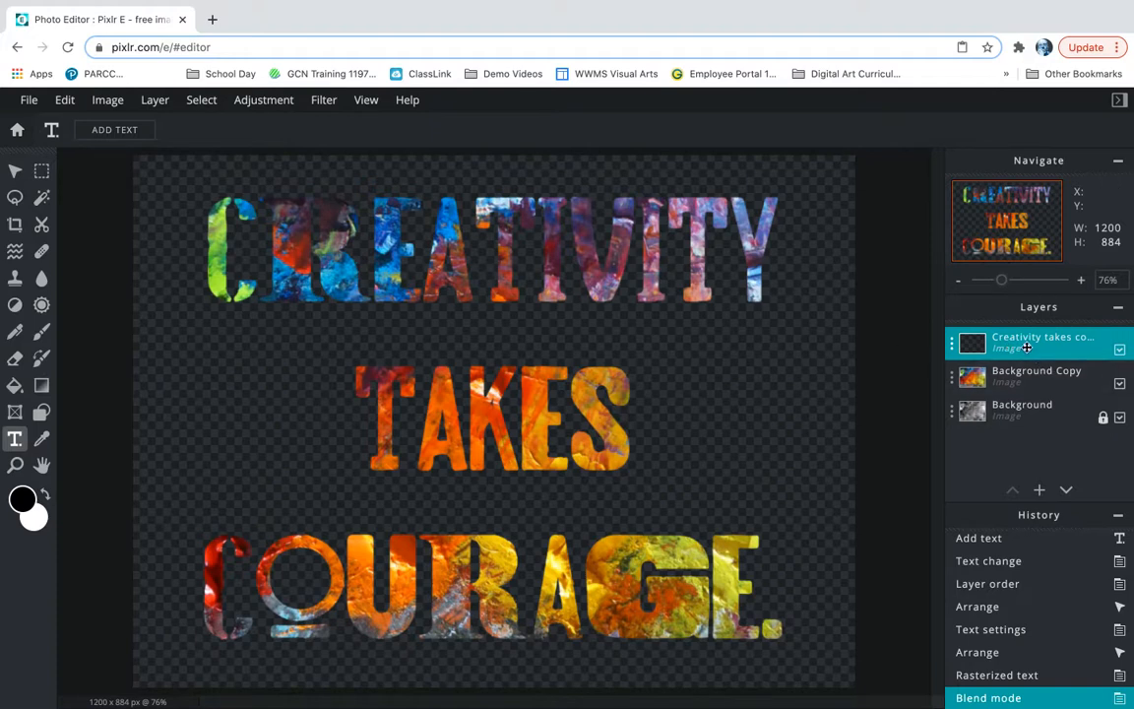
mouse_move(1019, 345)
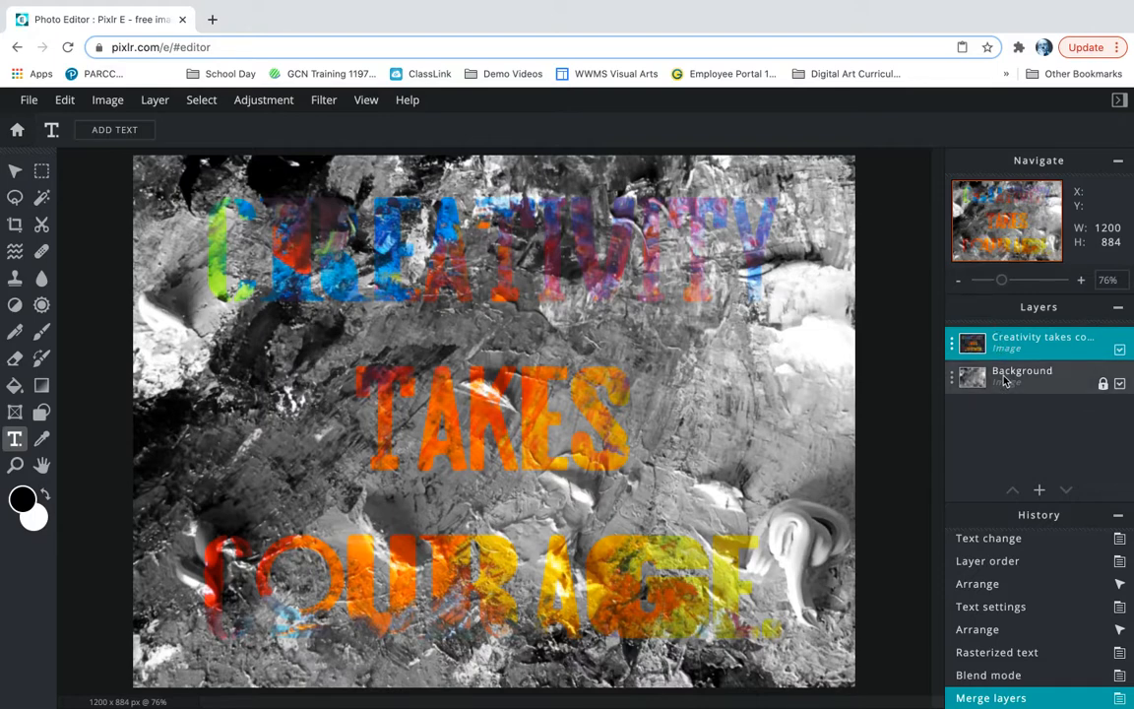
mouse_move(1011, 386)
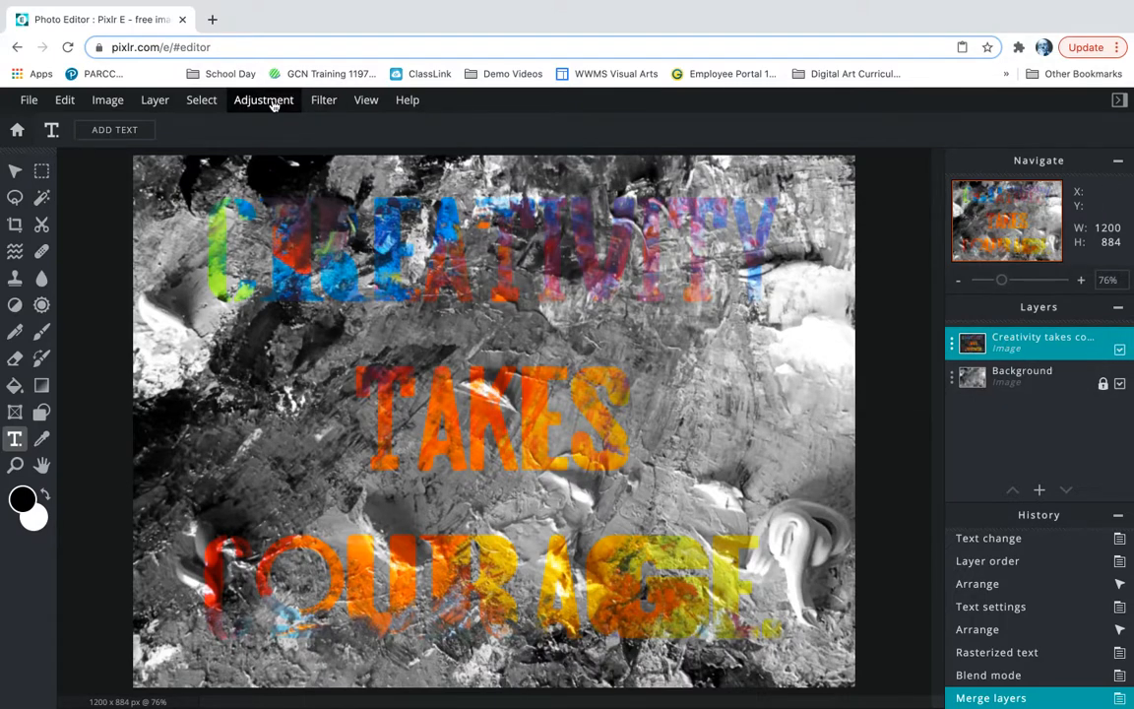
- Add a black Outline filter around the letters at size 14 and 100% opacity
click(324, 99)
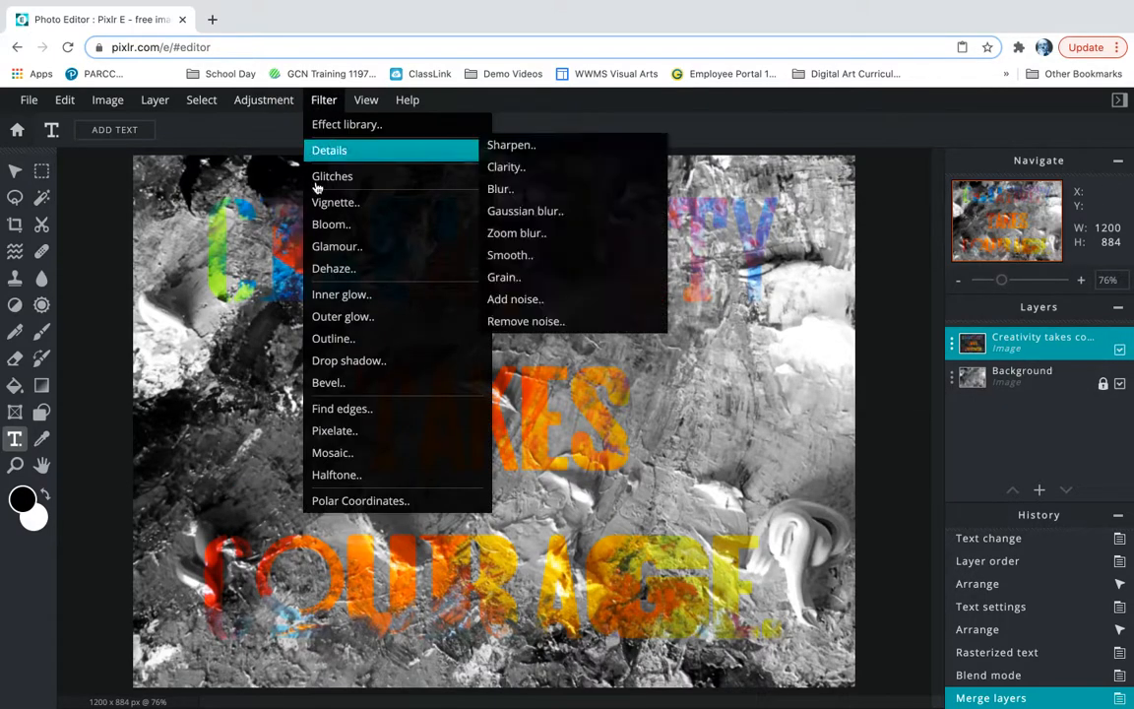
click(333, 338)
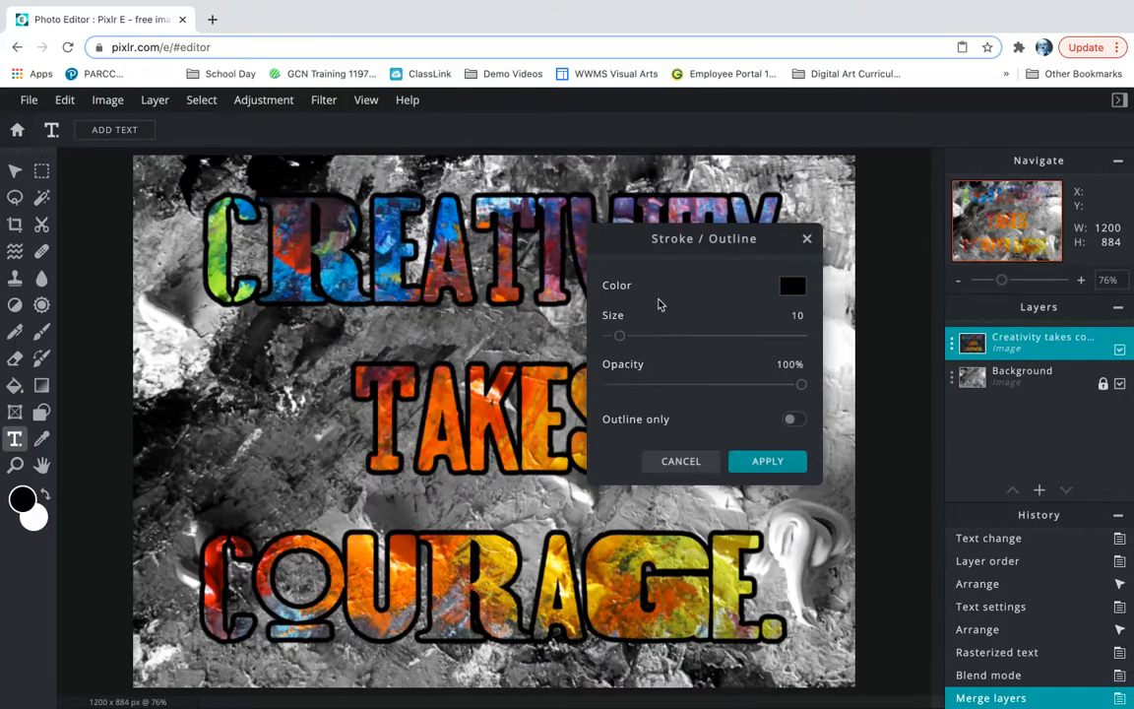
mouse_move(620, 351)
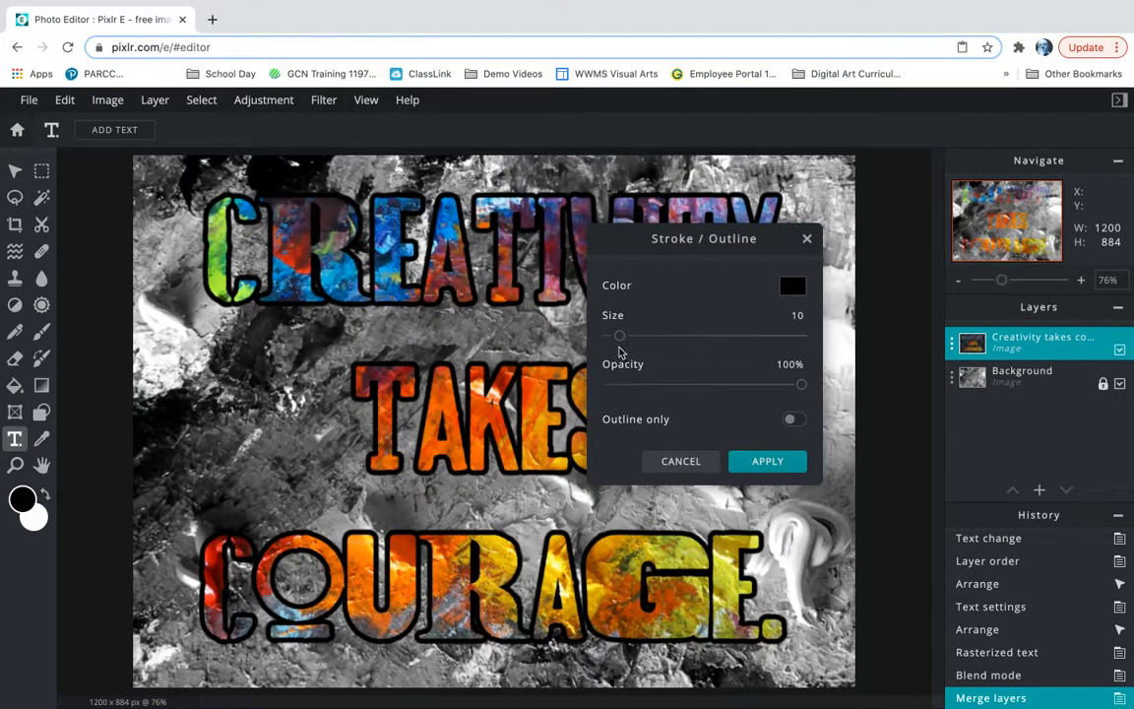
mouse_move(618, 336)
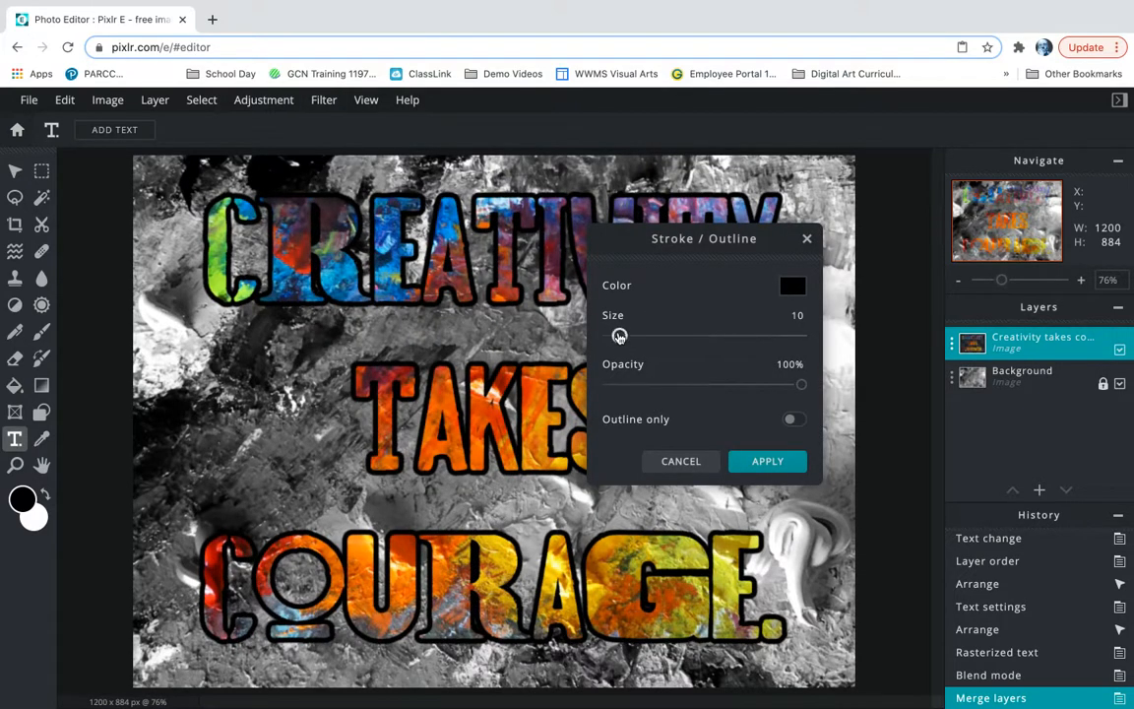
drag(615, 335, 650, 335)
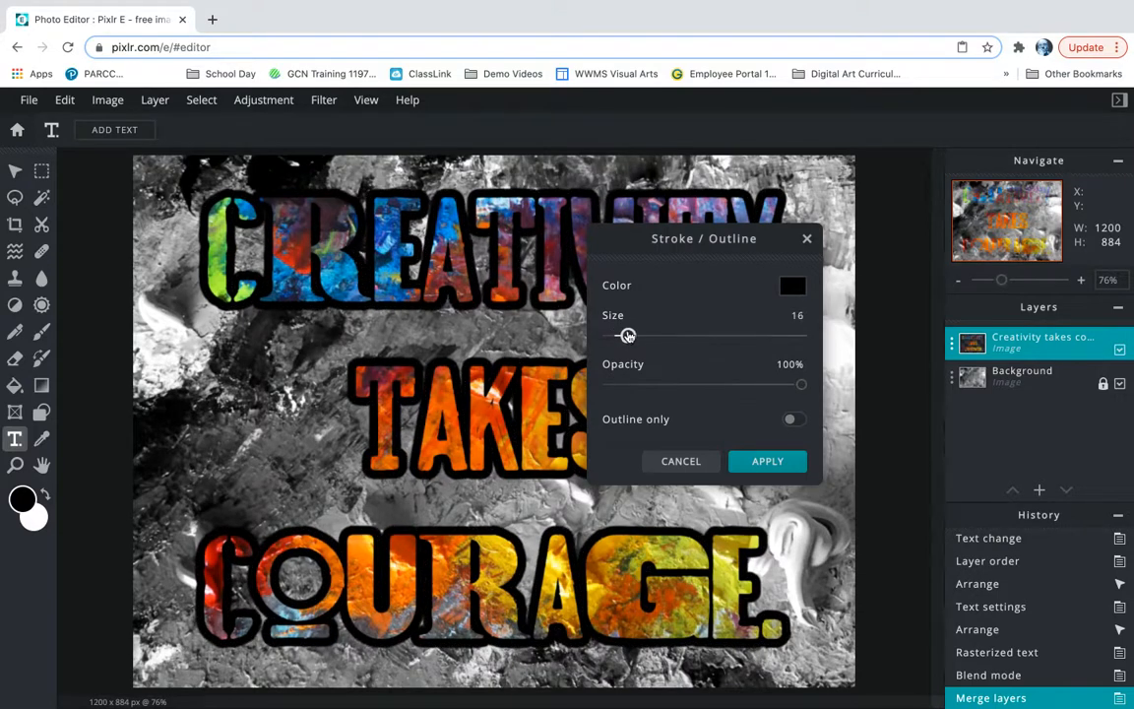
drag(627, 336, 619, 336)
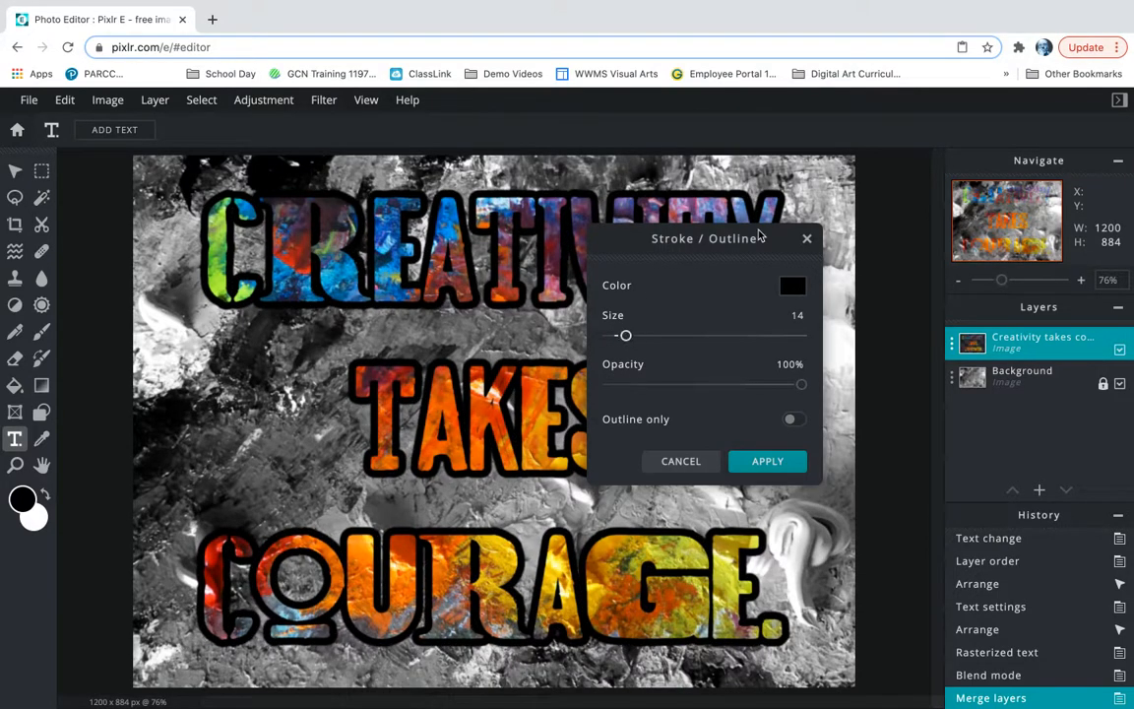
drag(801, 384, 753, 384)
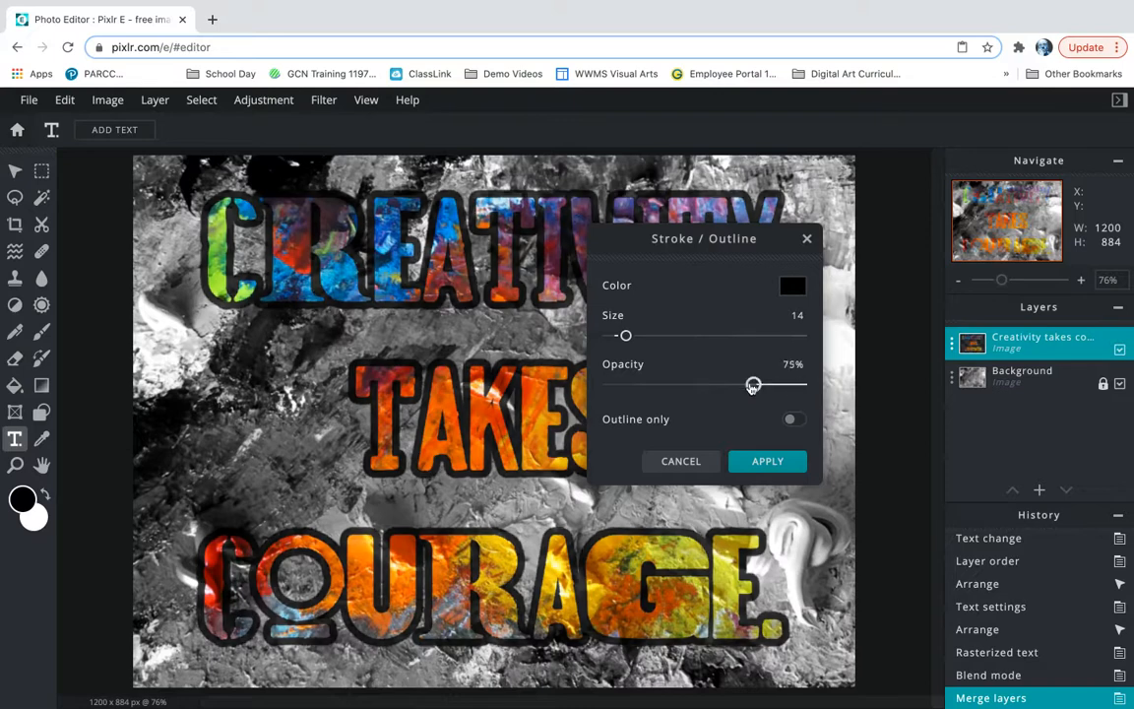
drag(753, 384, 679, 384)
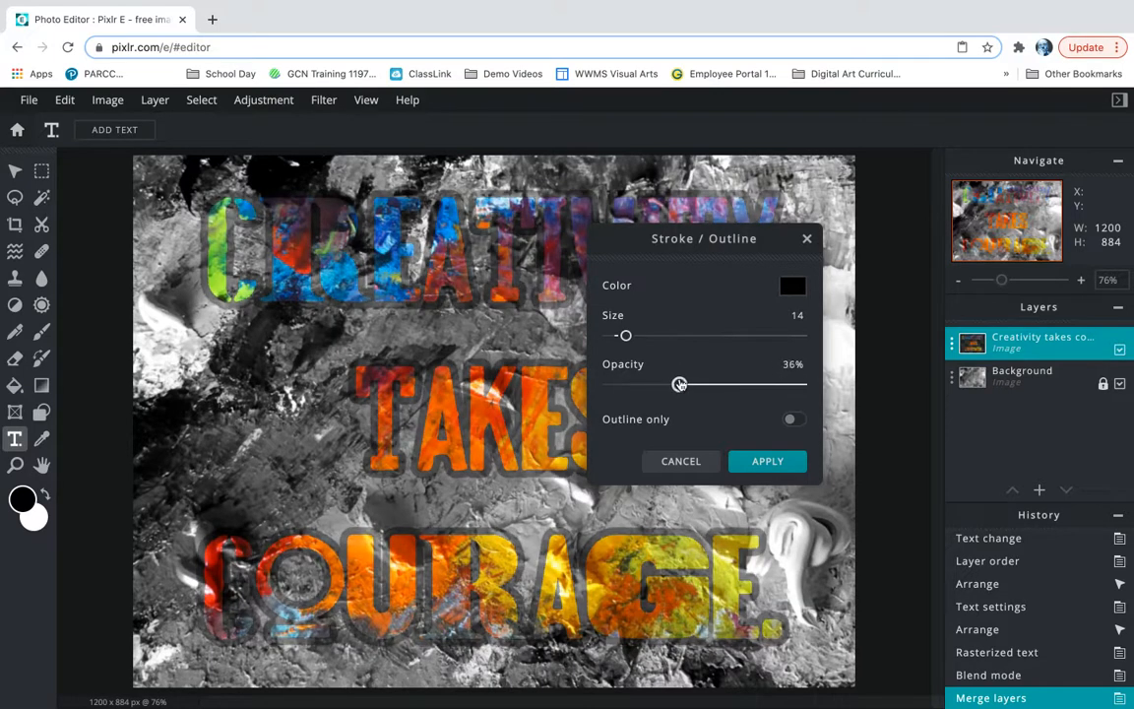
drag(679, 384, 802, 384)
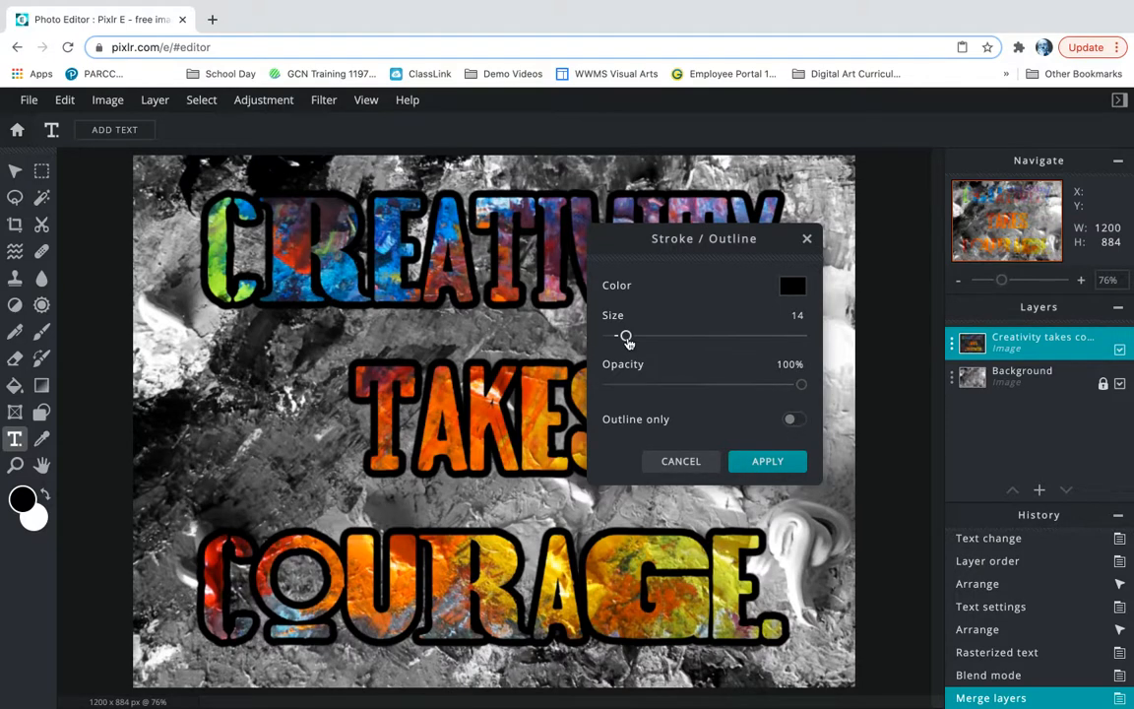
mouse_move(766, 461)
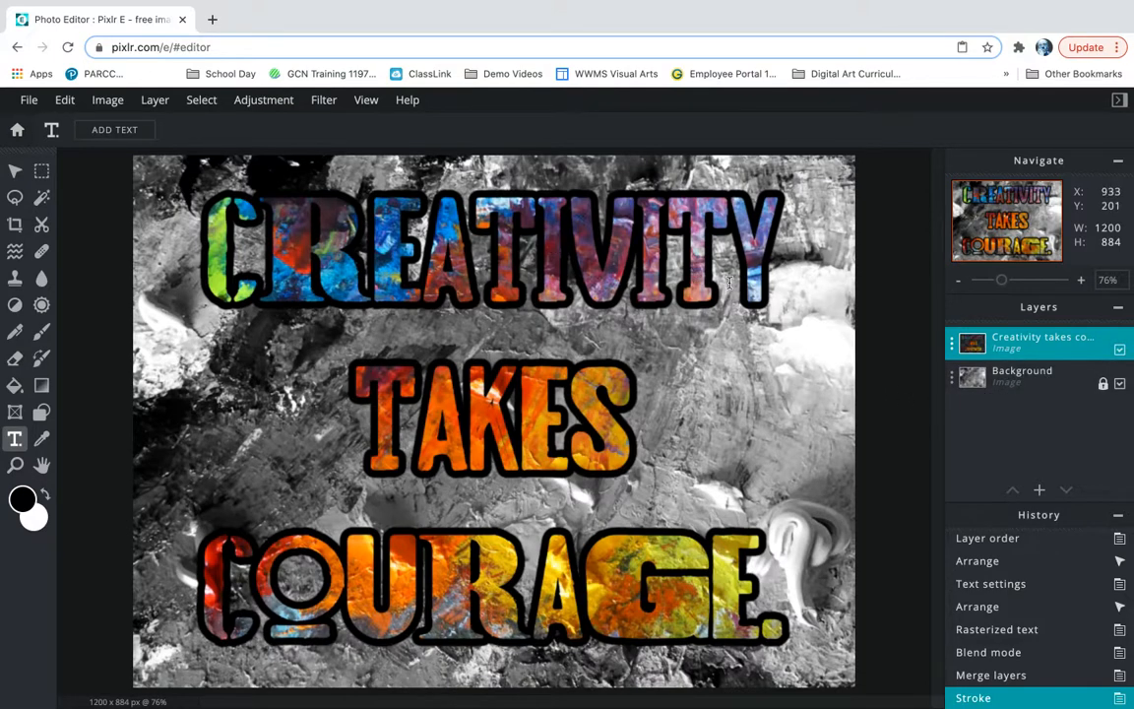
mouse_move(753, 271)
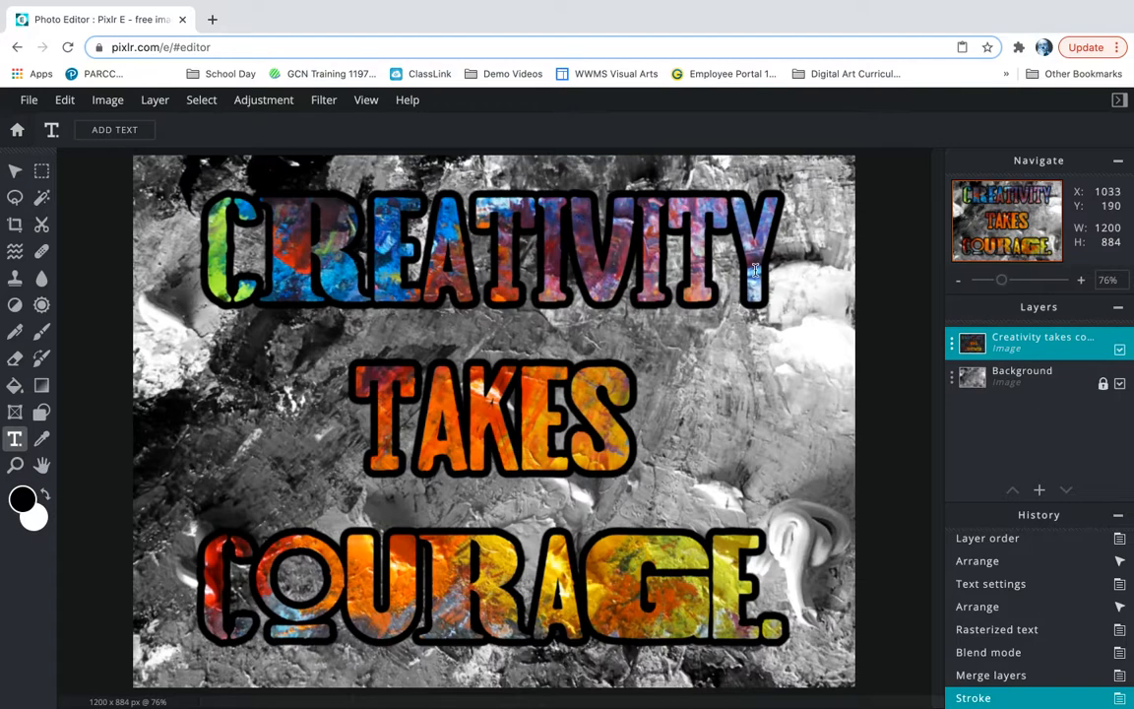
mouse_move(890, 342)
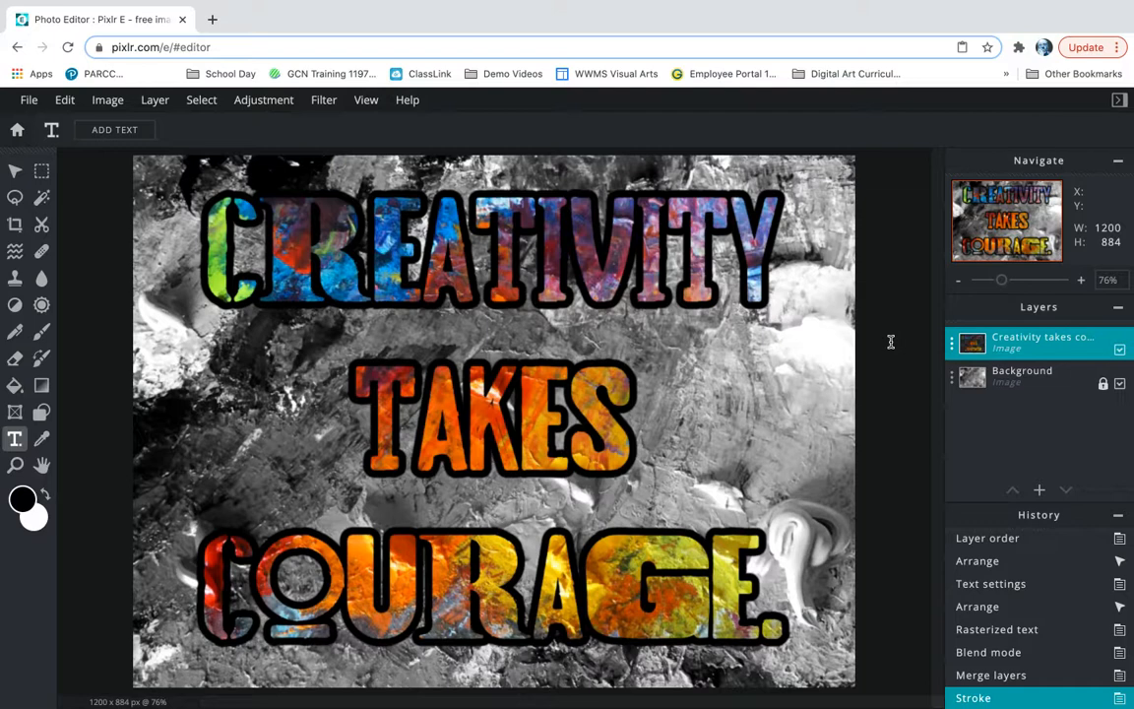
mouse_move(940, 394)
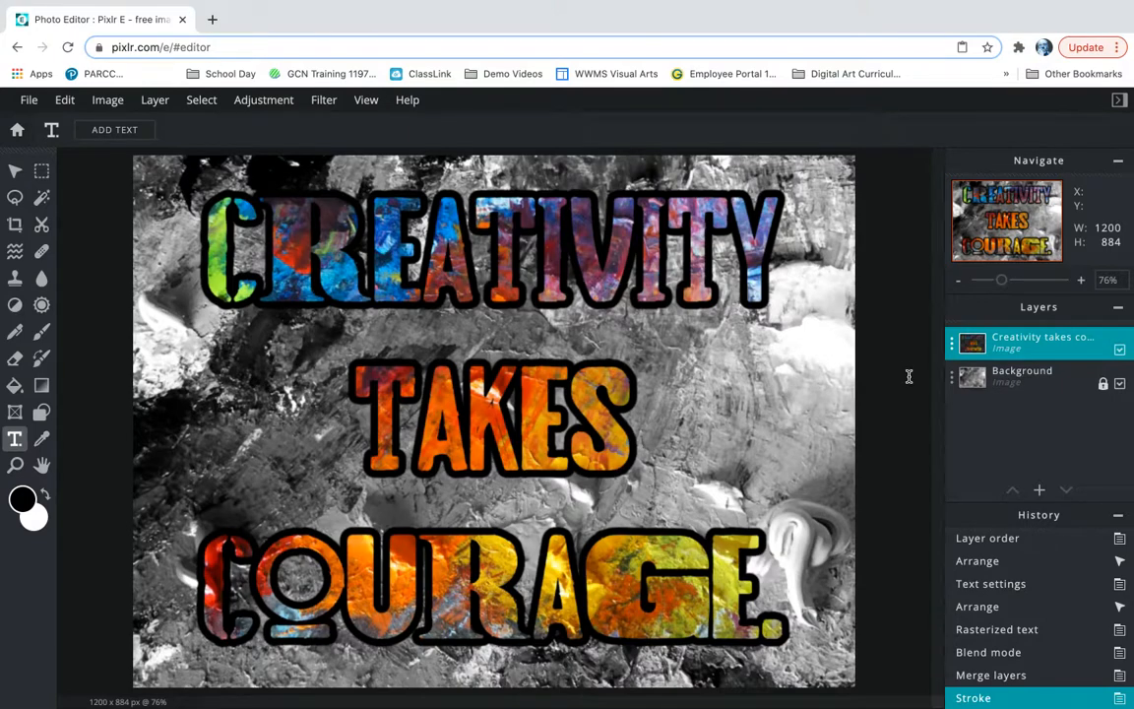
click(29, 99)
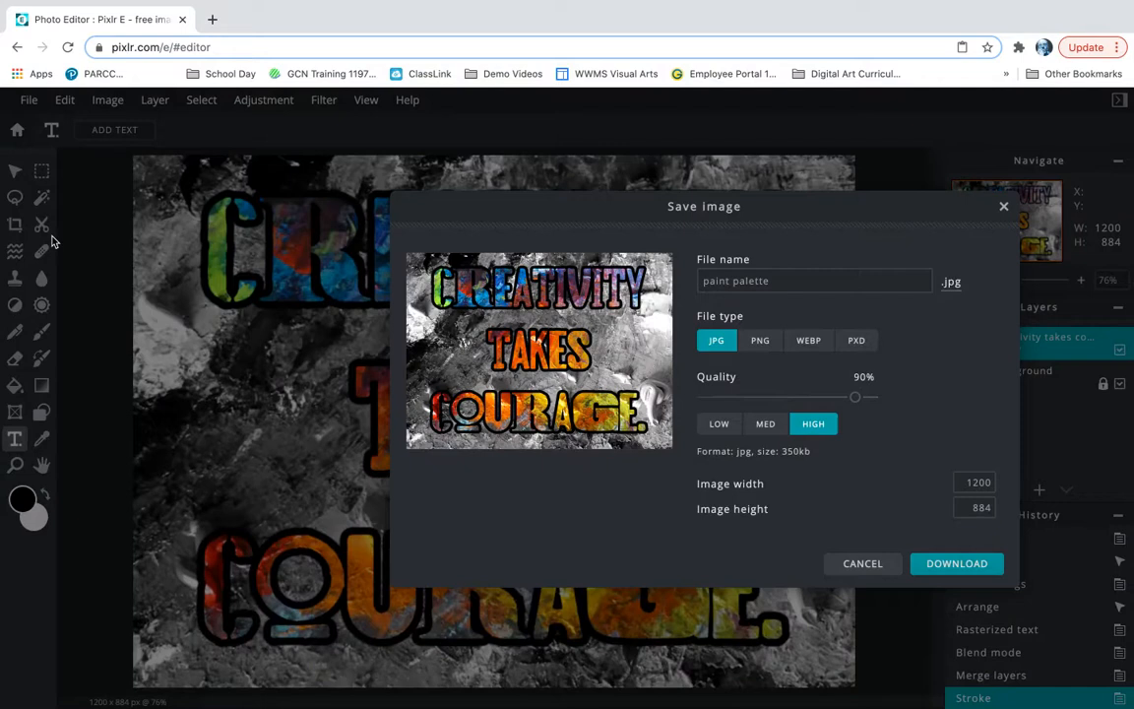
mouse_move(744, 347)
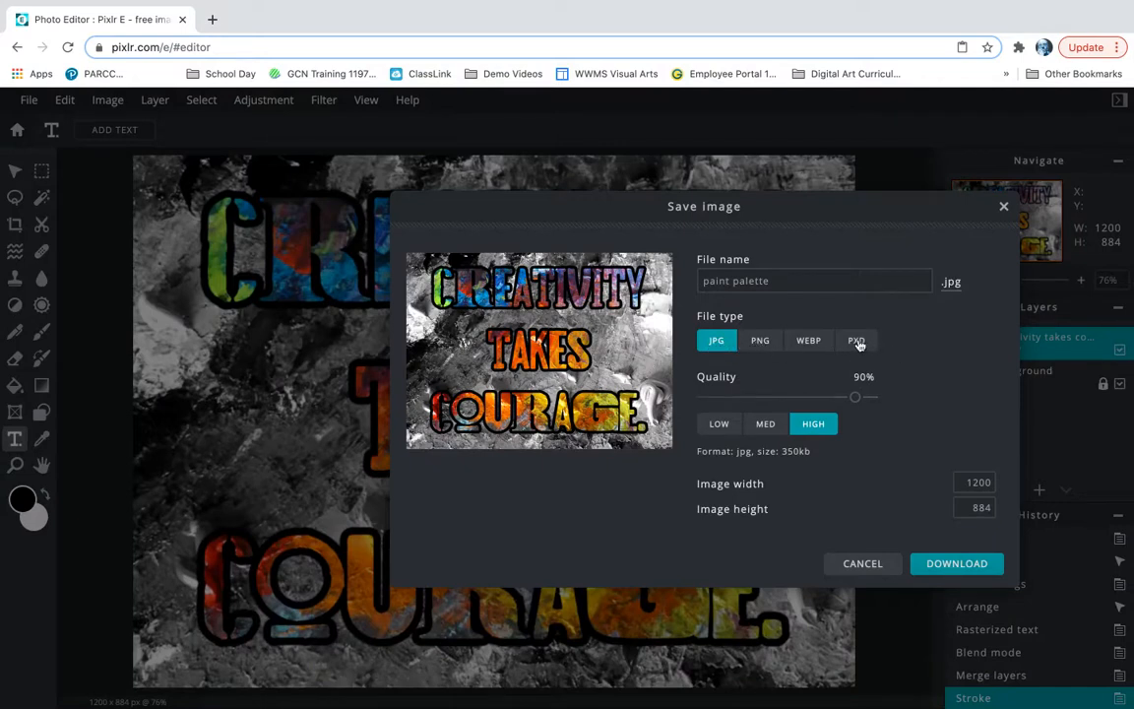
mouse_move(950, 227)
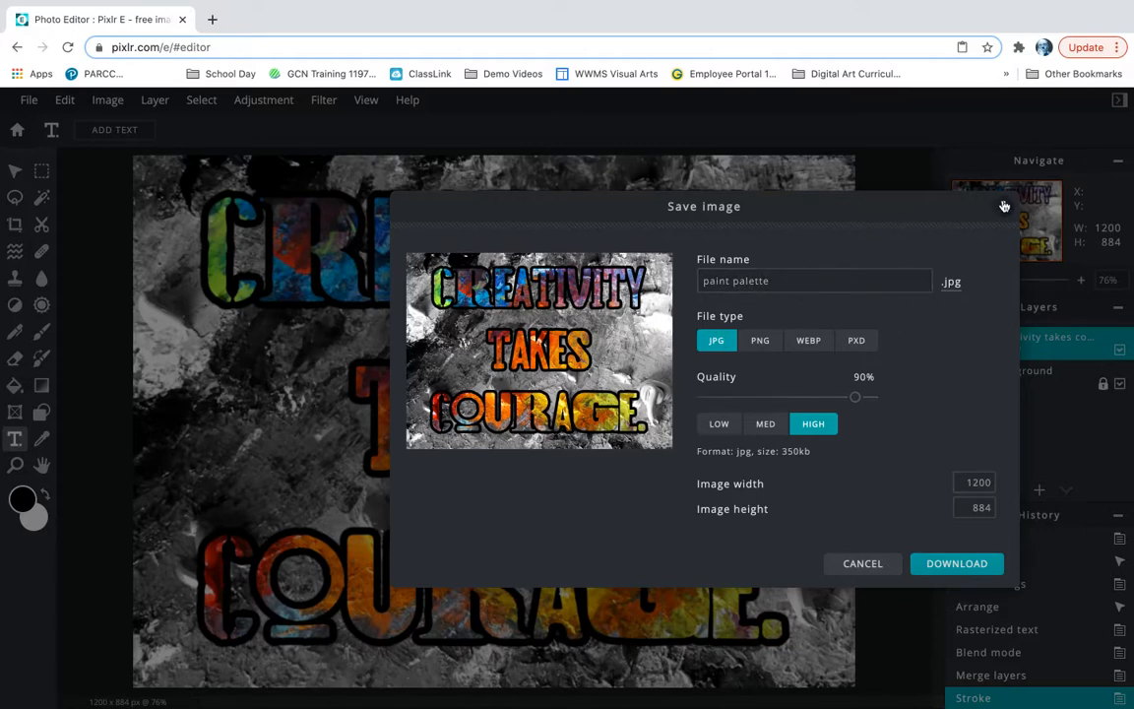
click(862, 563)
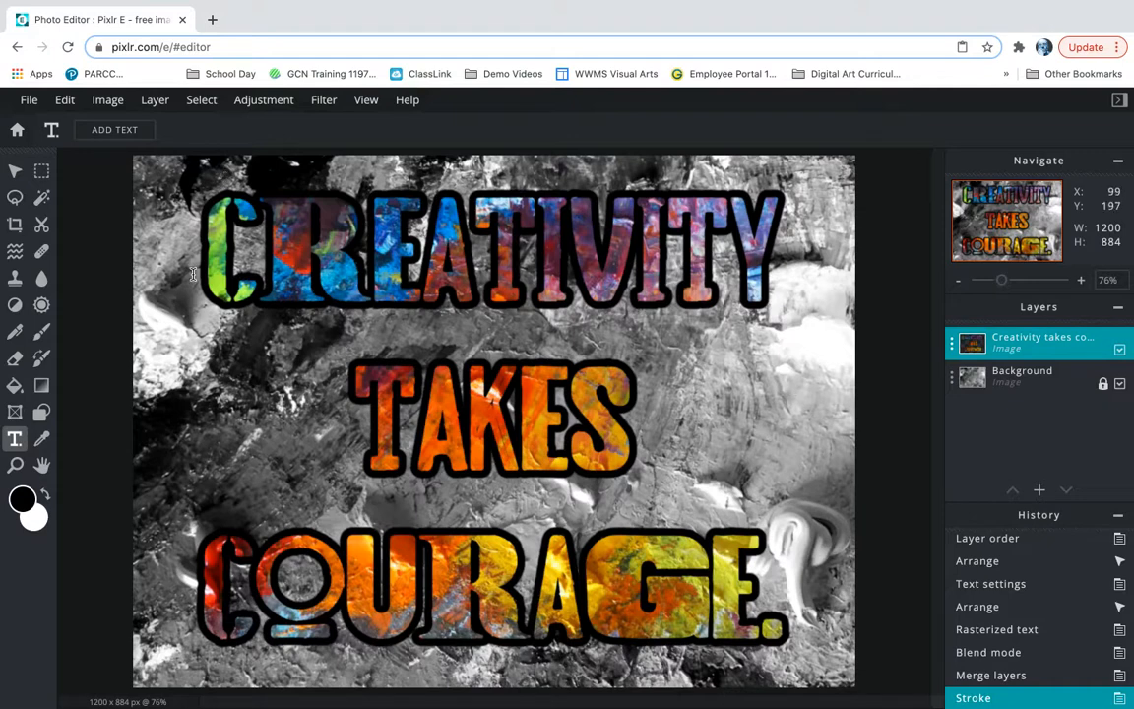